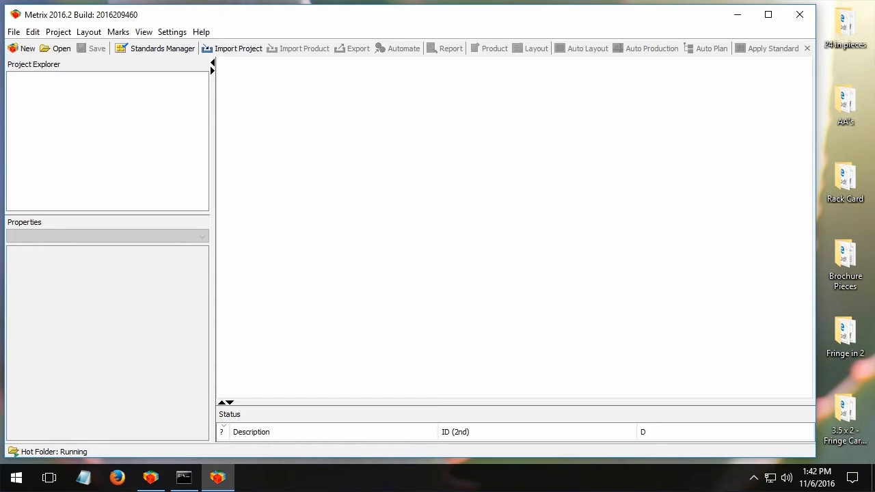
mouse_move(794, 153)
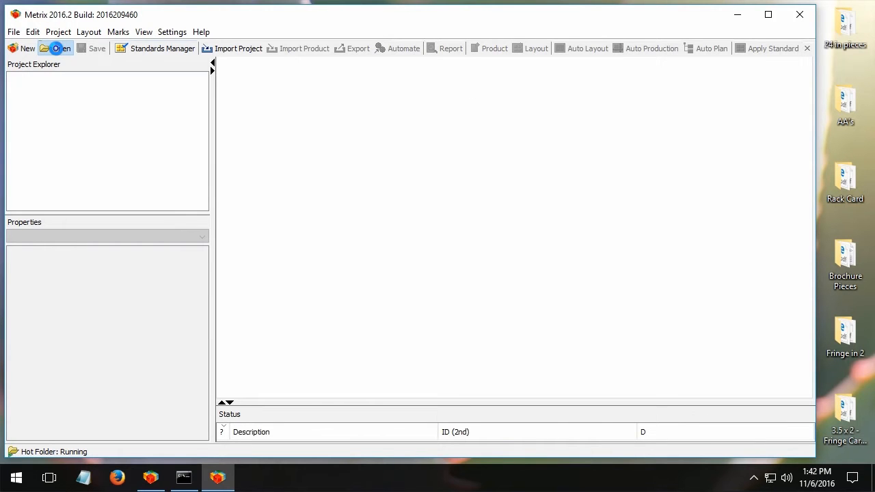
Step: Open the catalog project and show product A (Catalog)'s run list with all pages unassigned
click(60, 48)
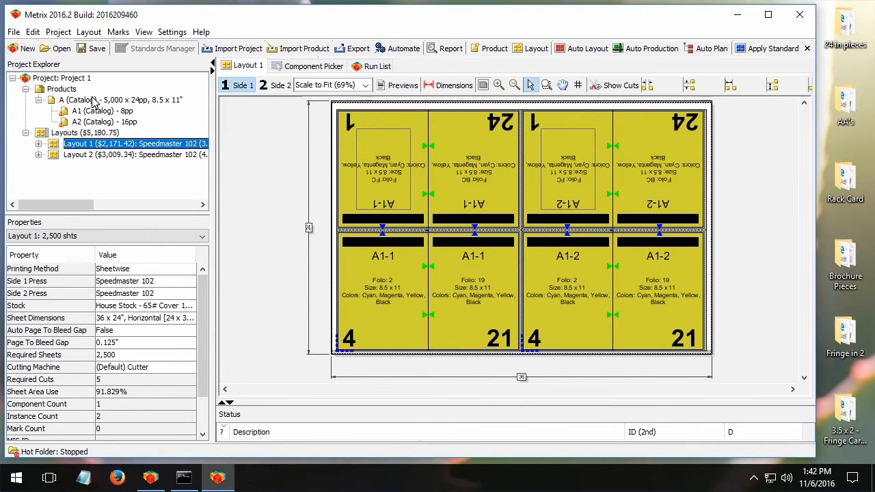
click(106, 99)
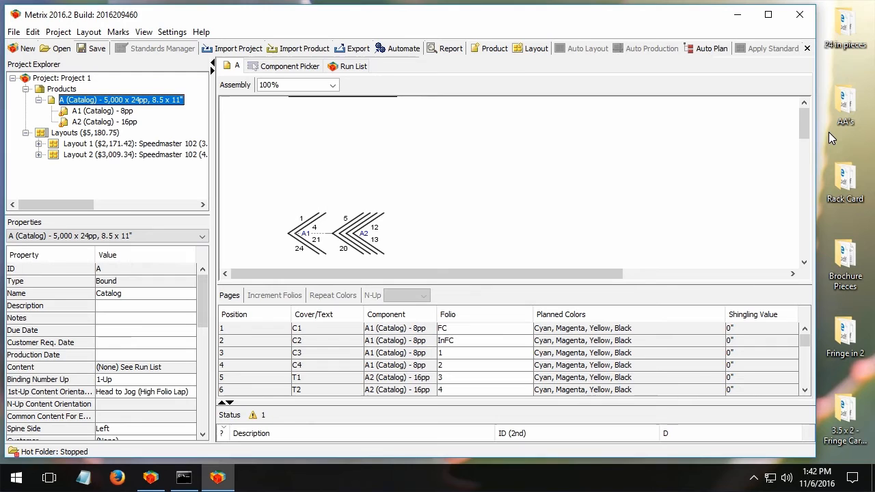
mouse_move(335, 188)
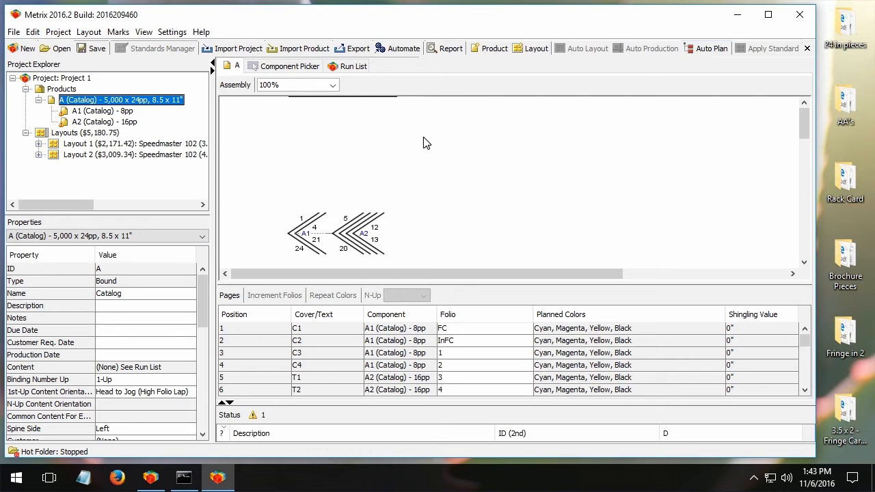
click(353, 66)
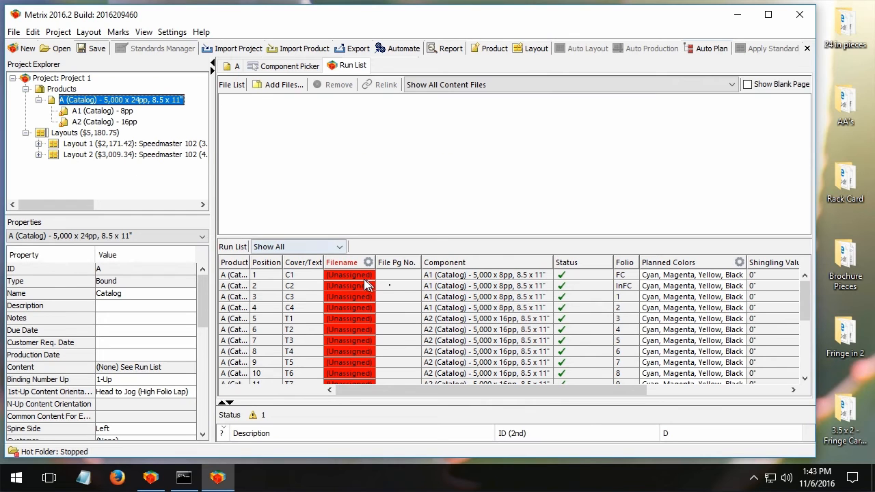
Step: Set all catalog pages to Blank (All), then reset them with Unassign (All)
click(368, 263)
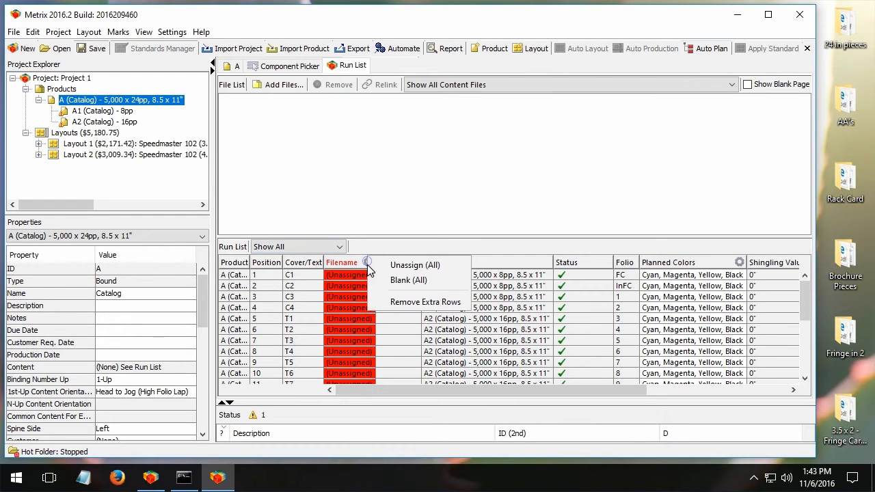
click(408, 280)
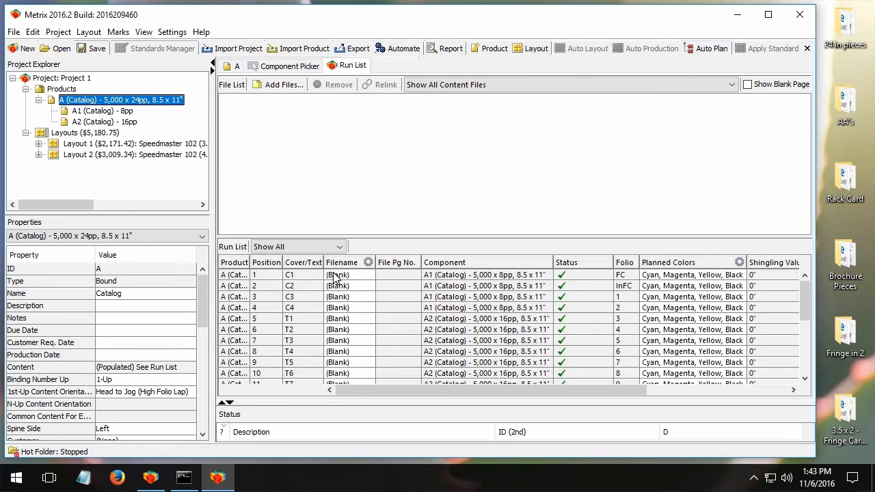
right_click(337, 274)
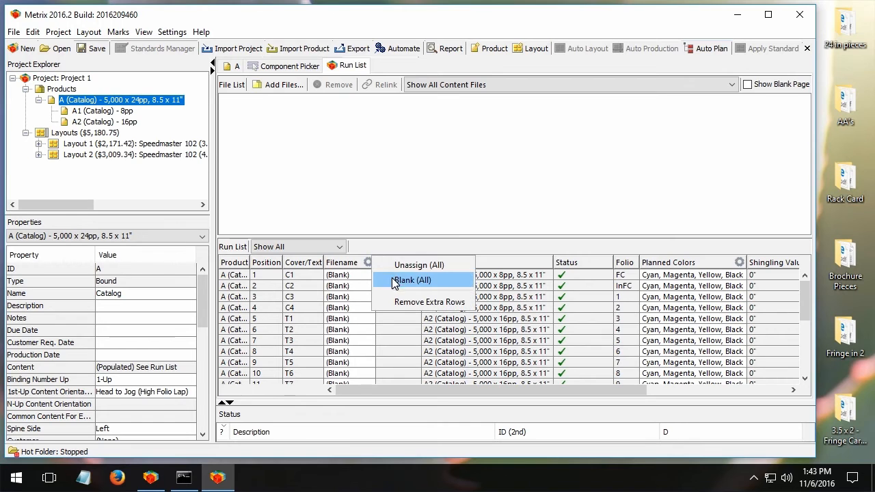
mouse_move(419, 265)
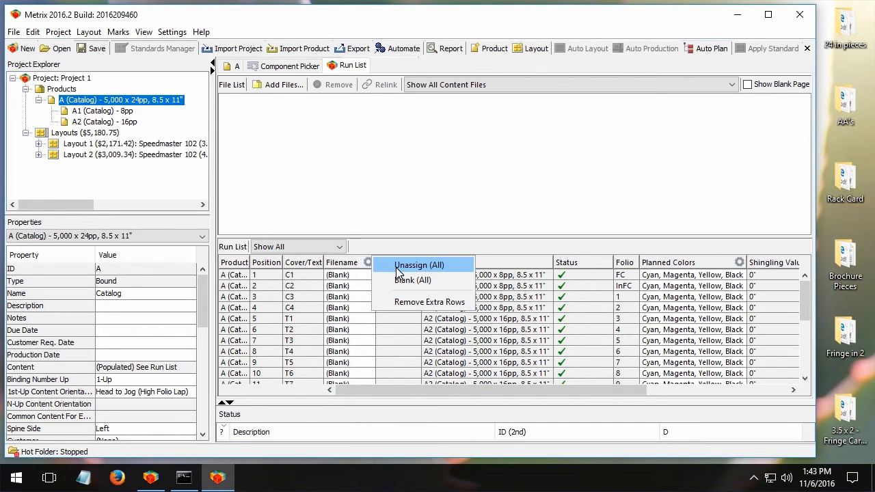
click(420, 264)
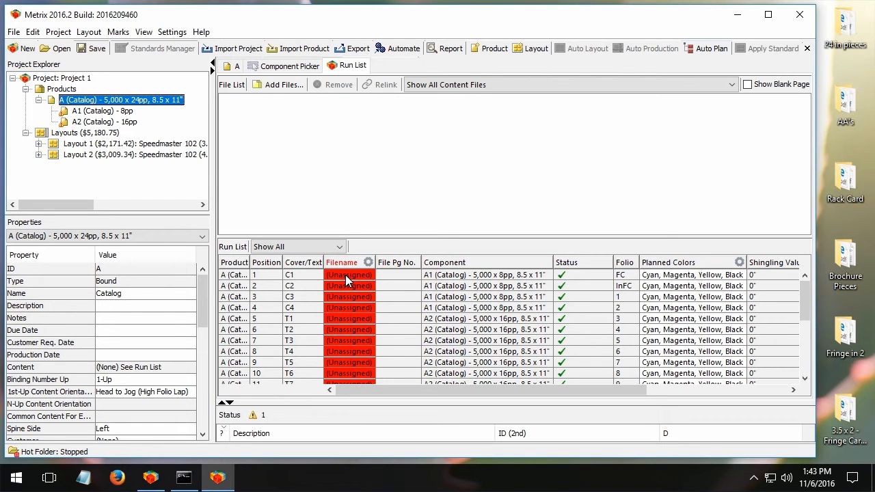
mouse_move(385, 197)
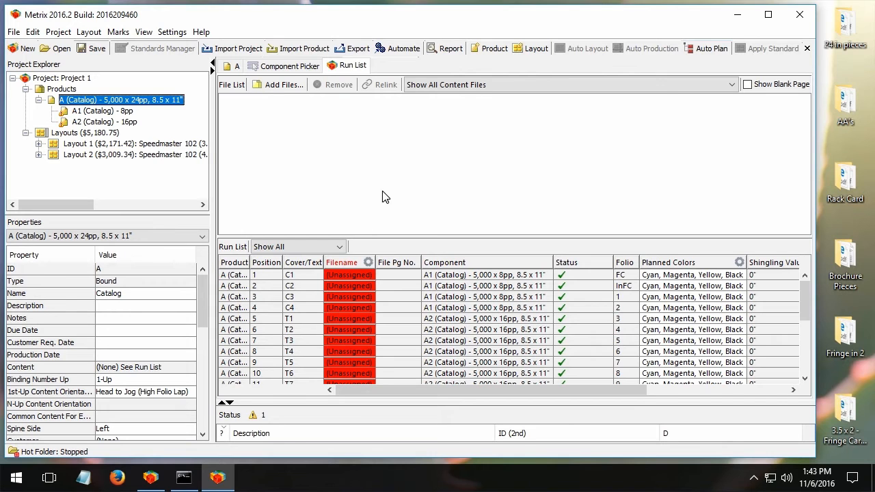
mouse_move(852, 34)
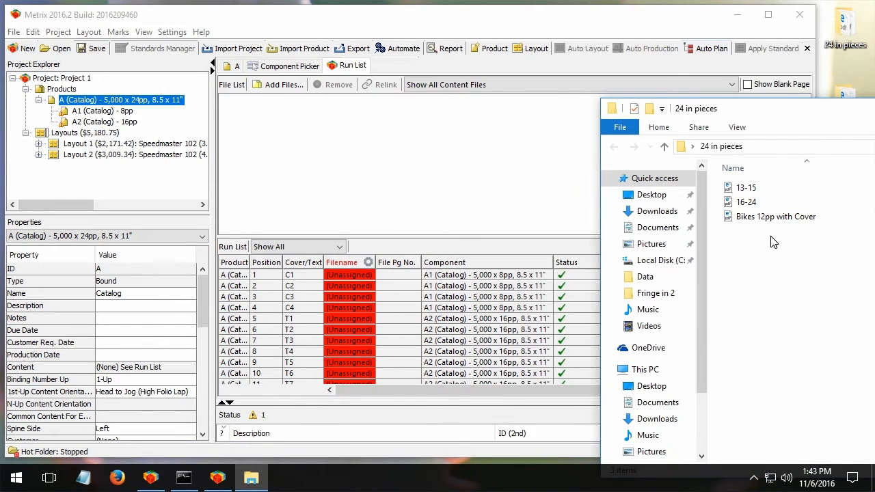
Step: Assign Bikes 12pp with Cover.pdf to catalog positions 1–12
click(776, 216)
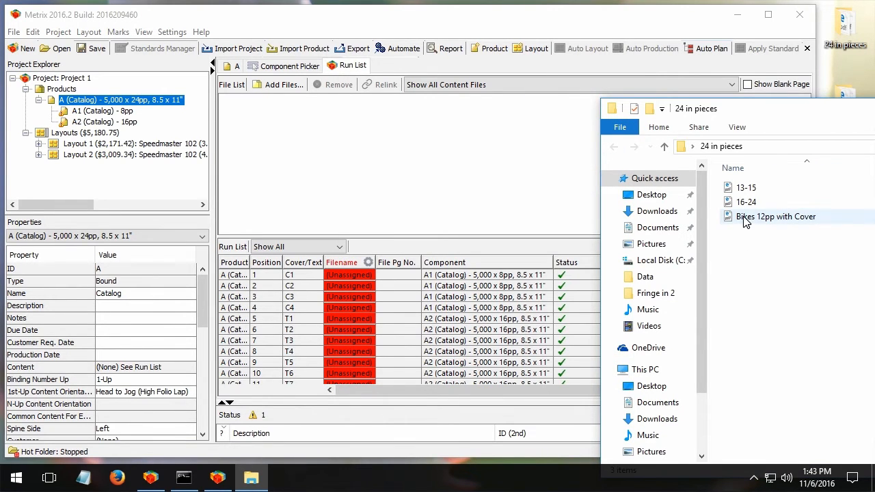
click(746, 201)
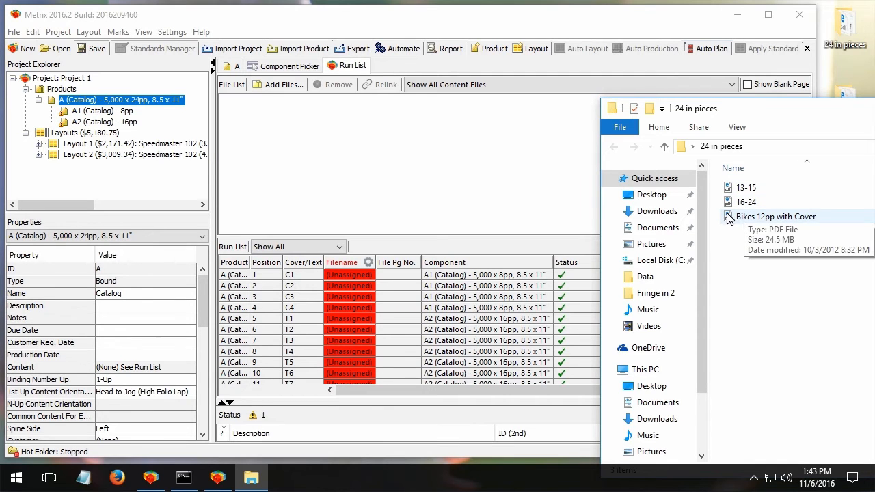
click(776, 217)
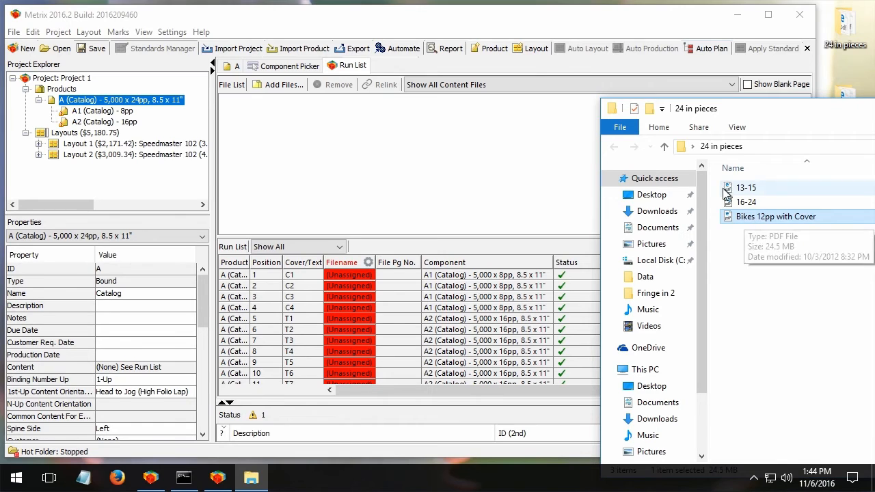
click(746, 188)
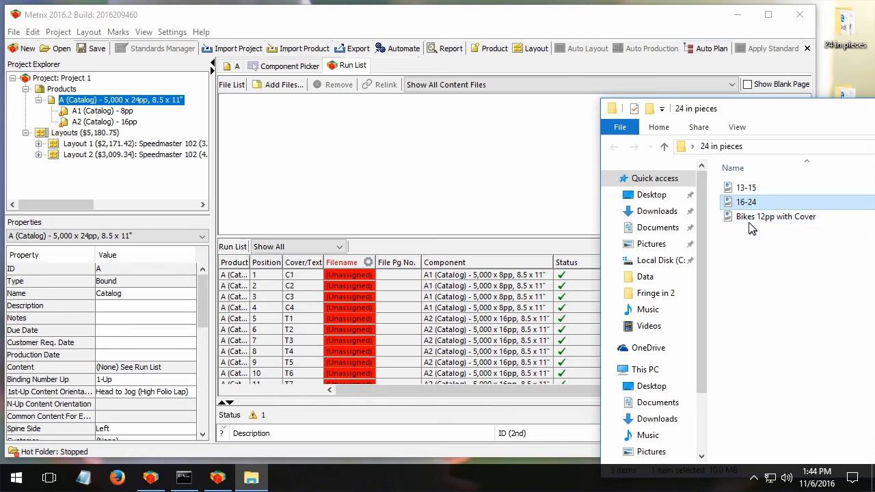
mouse_move(327, 129)
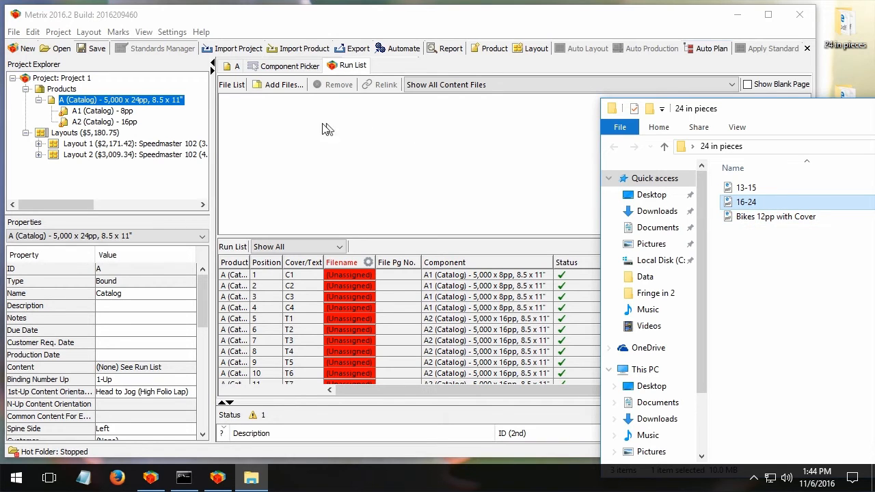
mouse_move(304, 161)
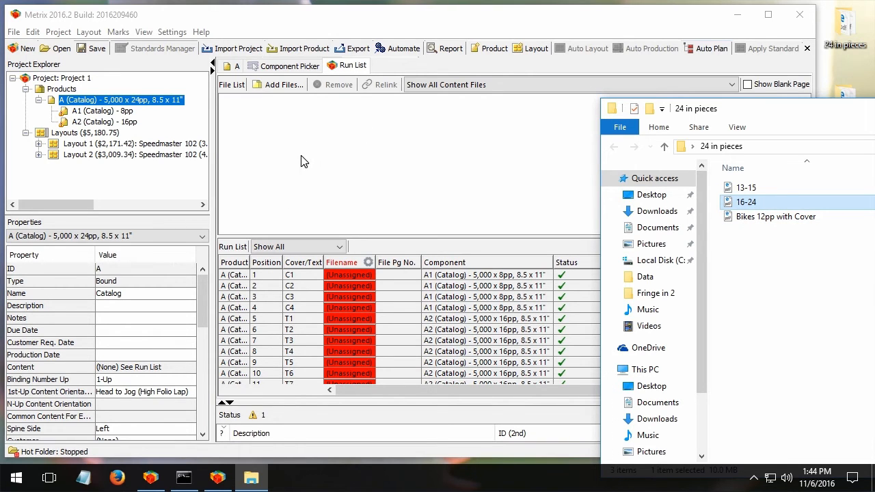
mouse_move(315, 142)
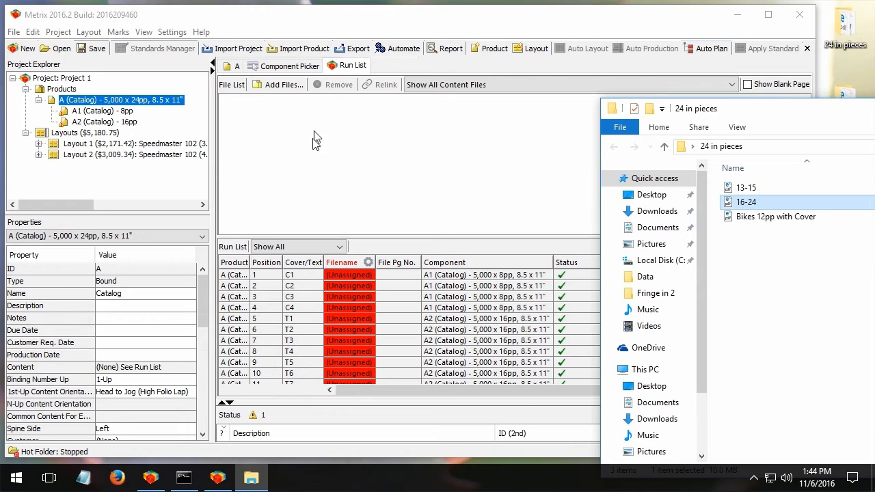
mouse_move(321, 123)
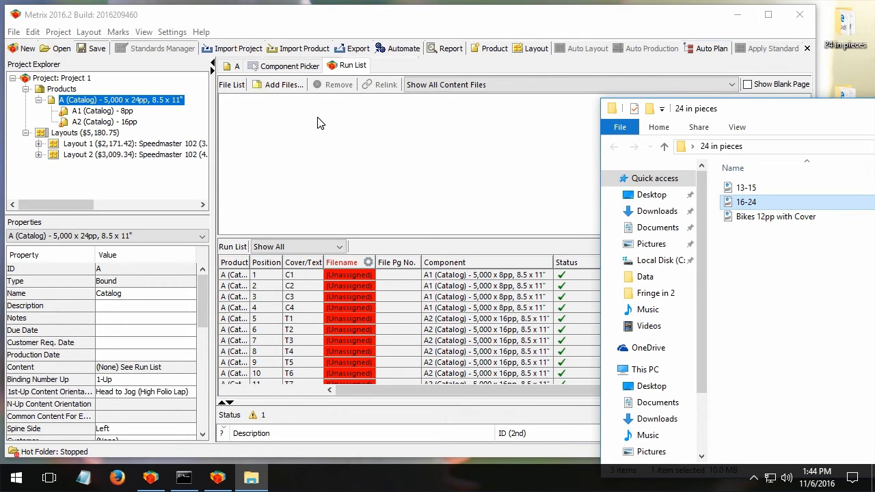
mouse_move(339, 302)
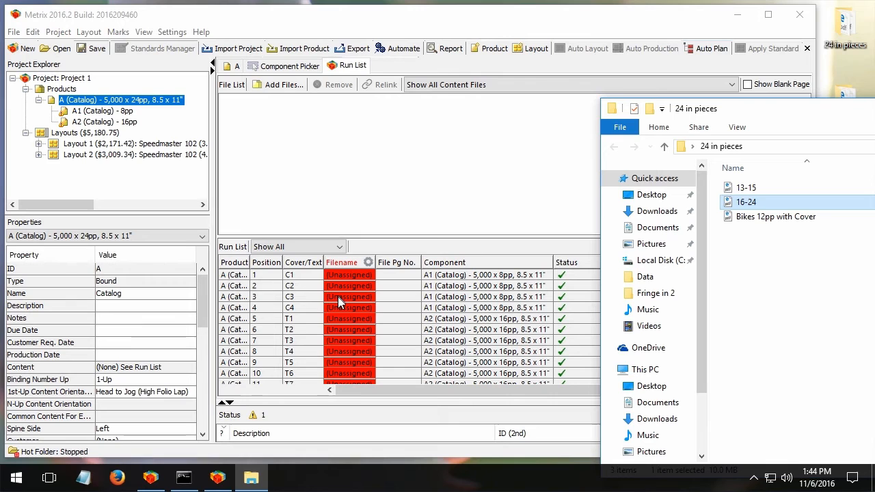
mouse_move(718, 274)
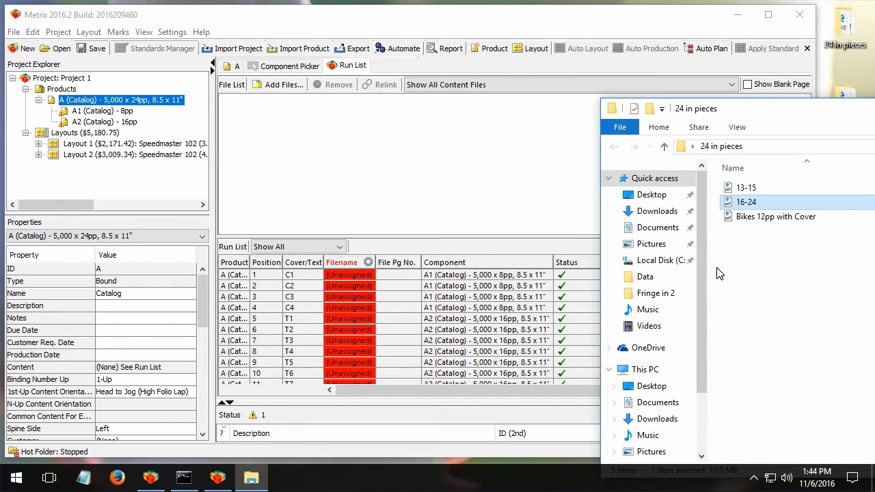
click(777, 216)
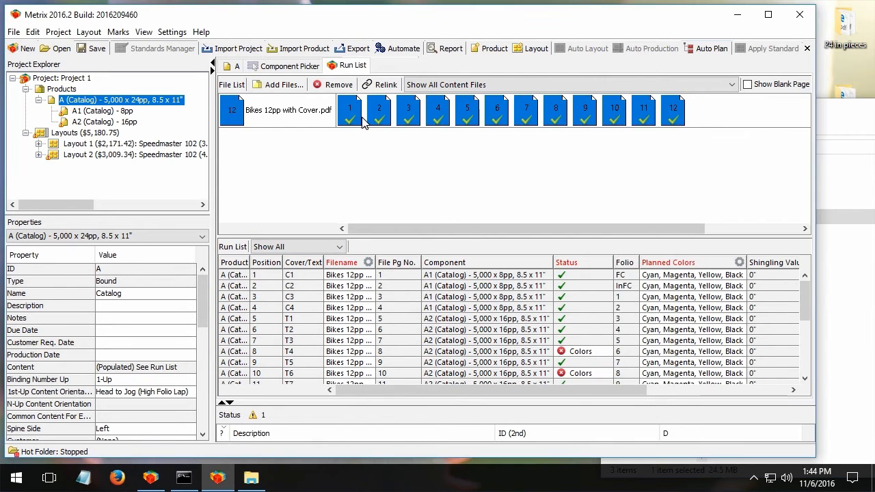
mouse_move(441, 125)
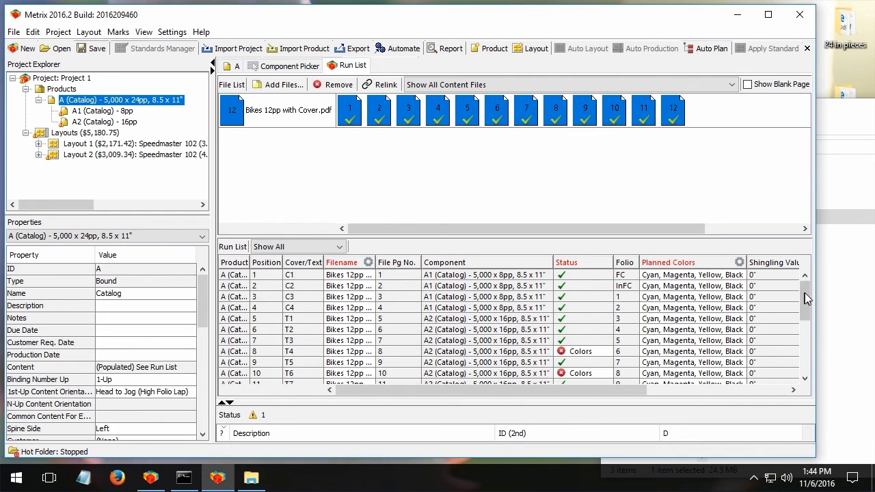
scroll(down, 3)
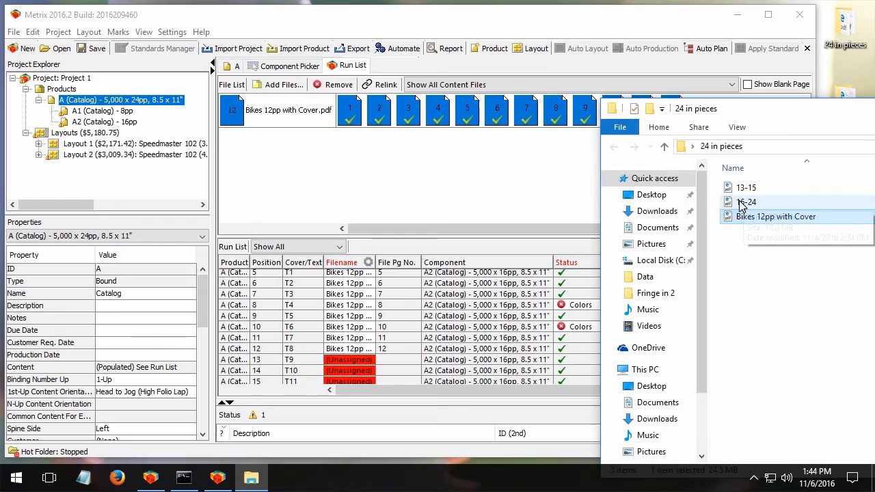
Step: Assign 13-15.pdf and 16-24.pdf to catalog positions 13–24
click(746, 188)
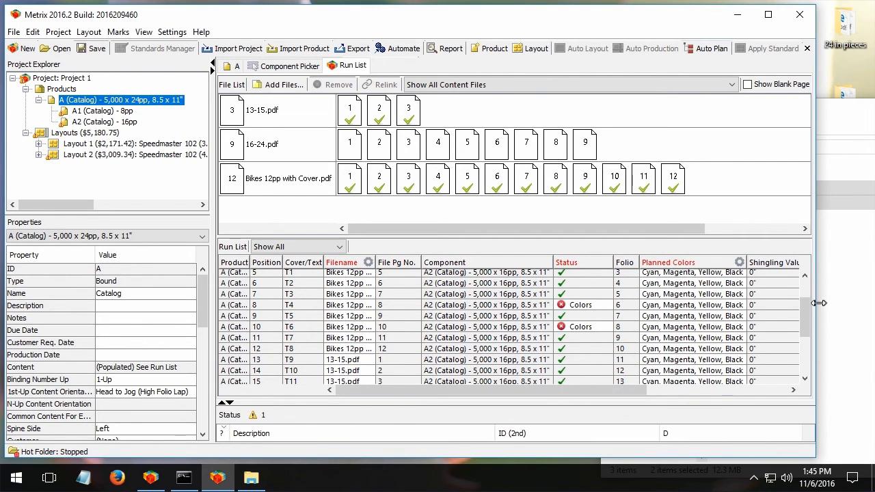
scroll(down, 3)
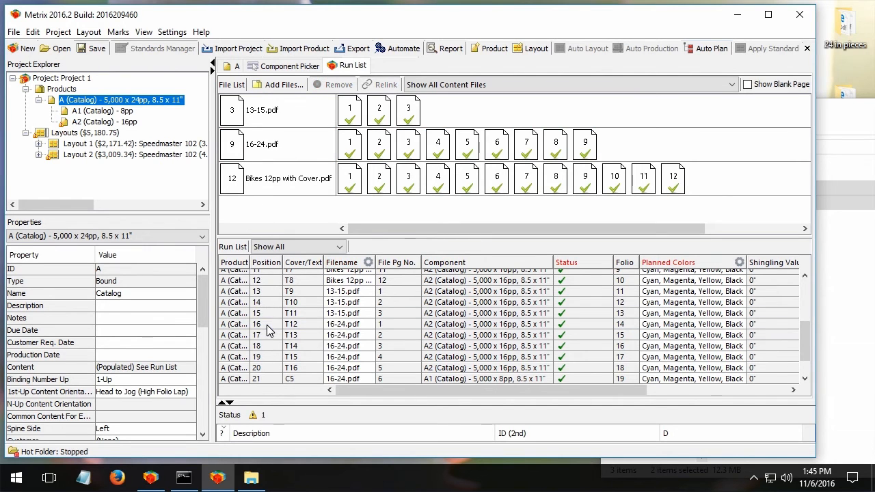
scroll(down, 3)
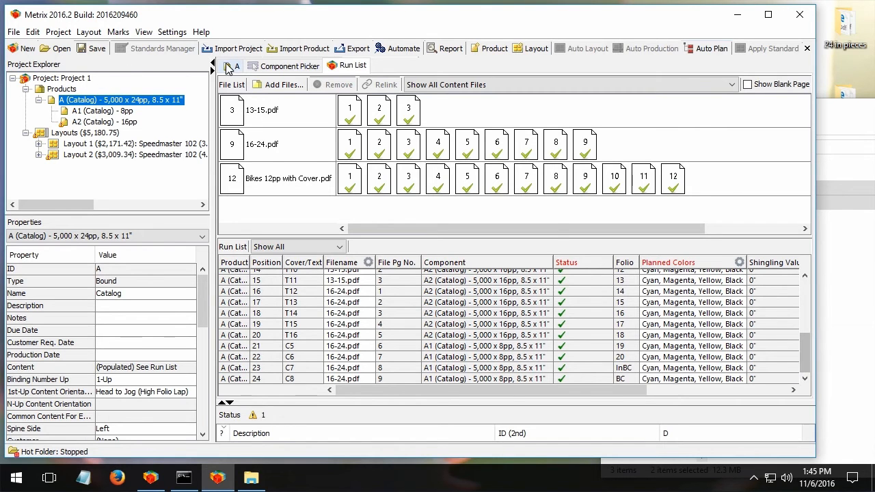
click(238, 65)
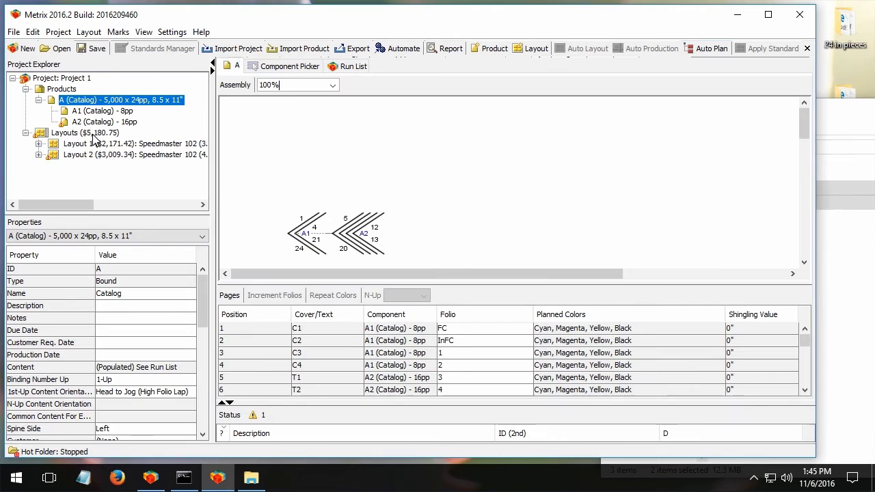
click(104, 122)
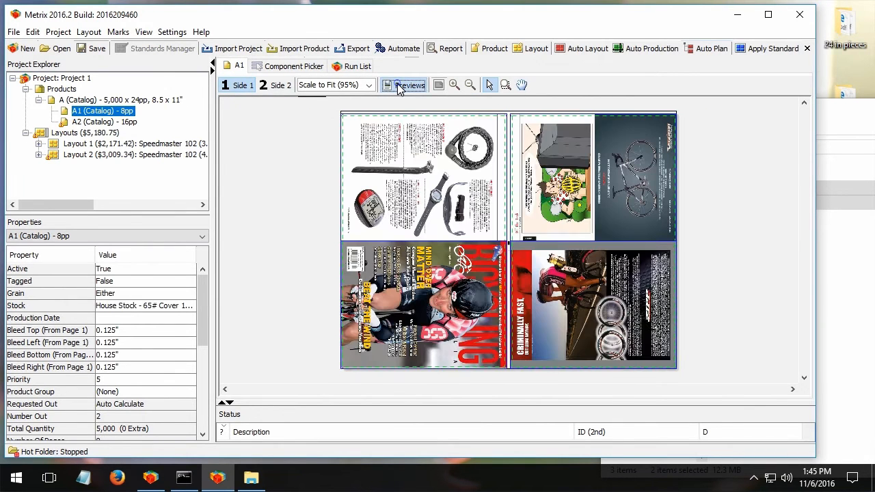
mouse_move(409, 84)
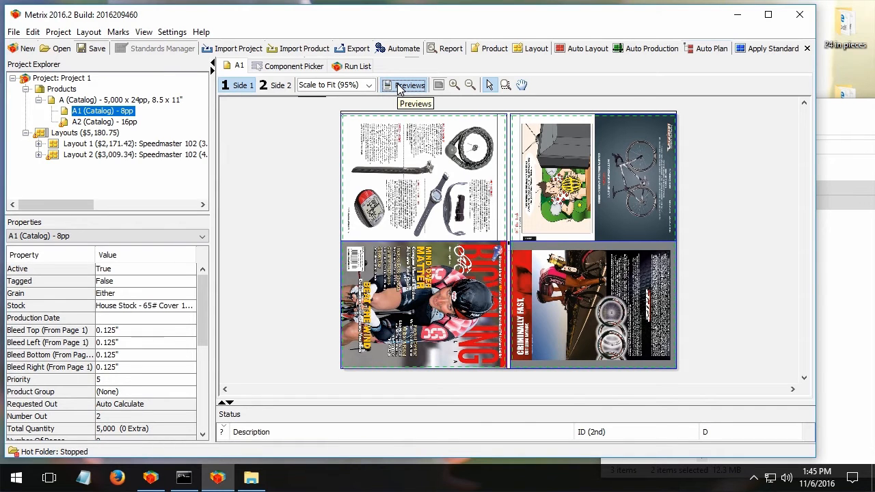
mouse_move(129, 155)
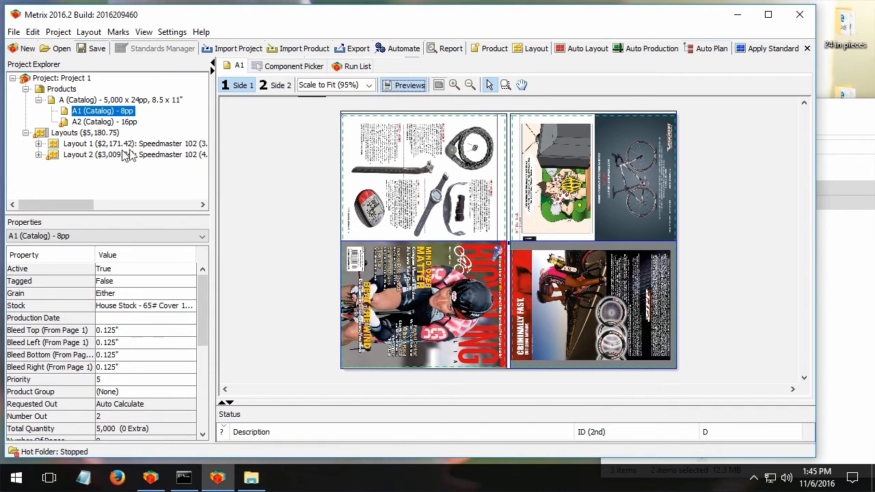
mouse_move(96, 119)
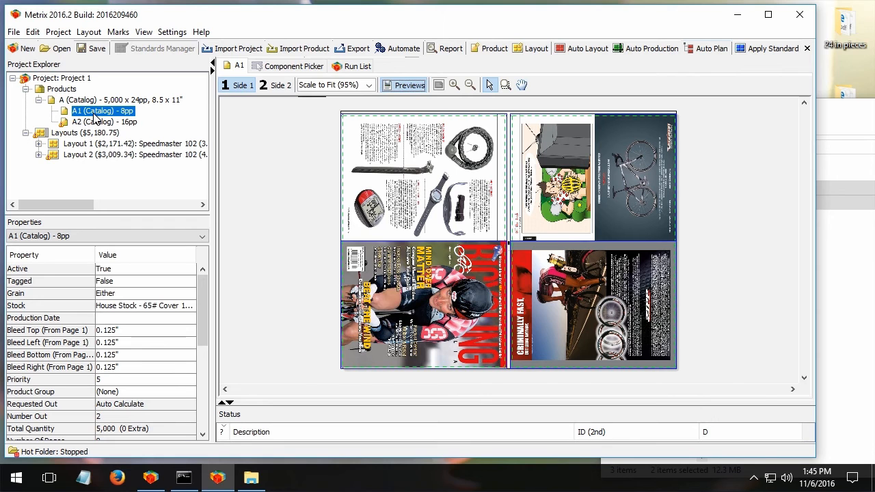
click(79, 100)
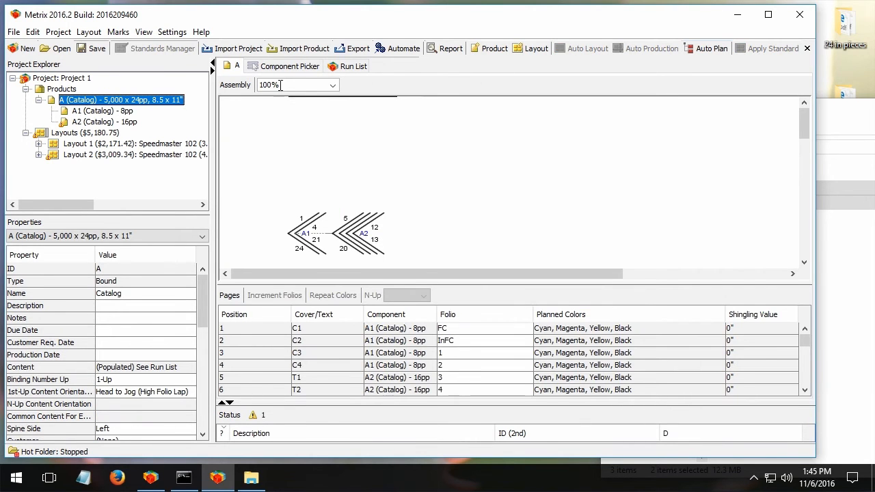
click(353, 66)
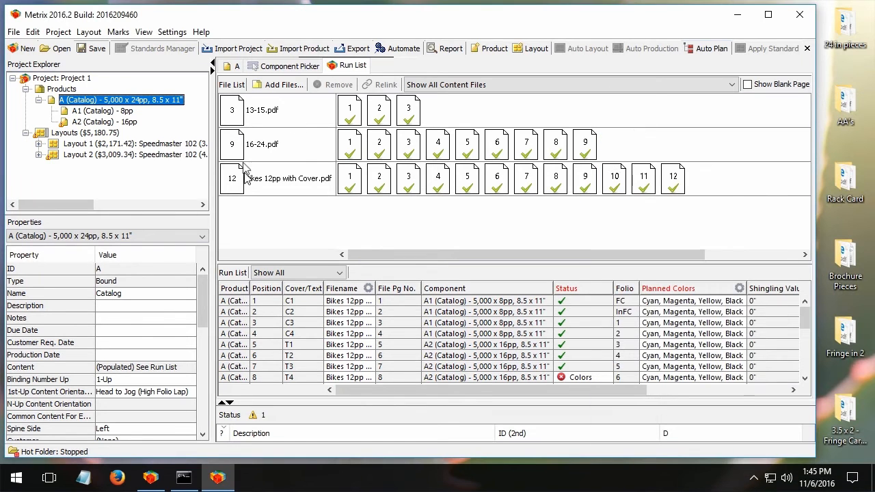
mouse_move(361, 110)
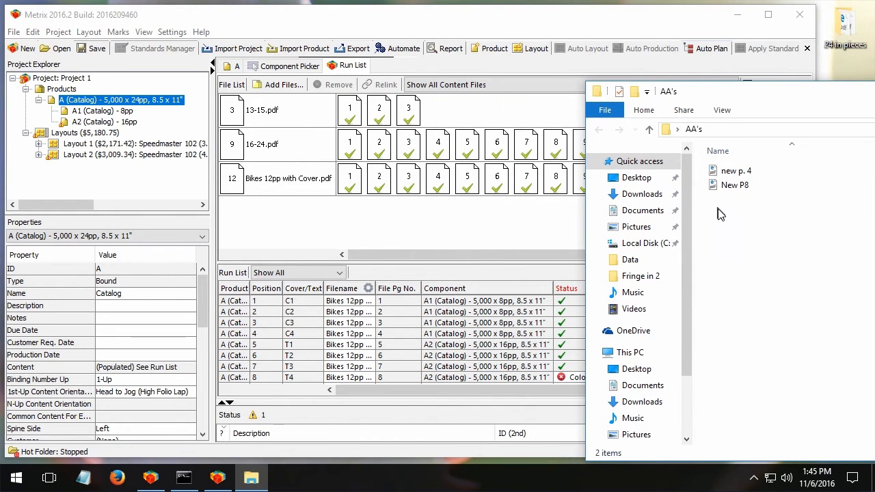
Step: Drag new p. 4.pdf and New P8.pdf from the AA's folder into the run list
click(735, 171)
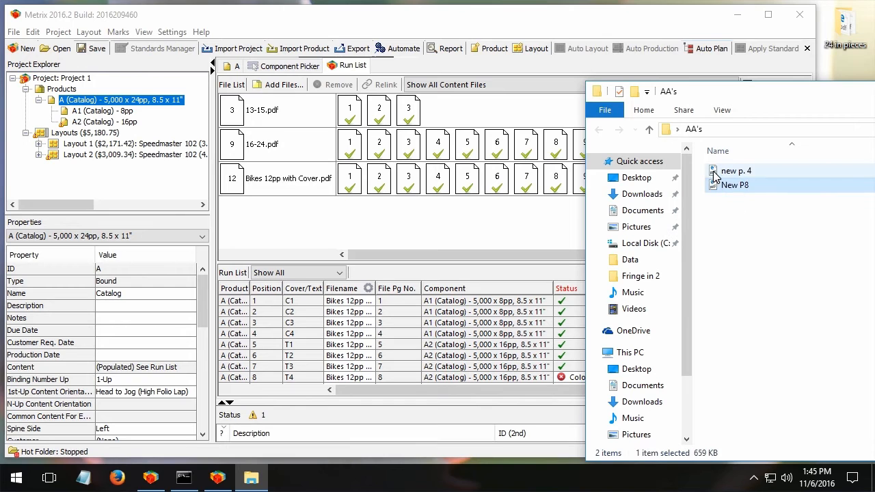
drag(733, 170, 437, 212)
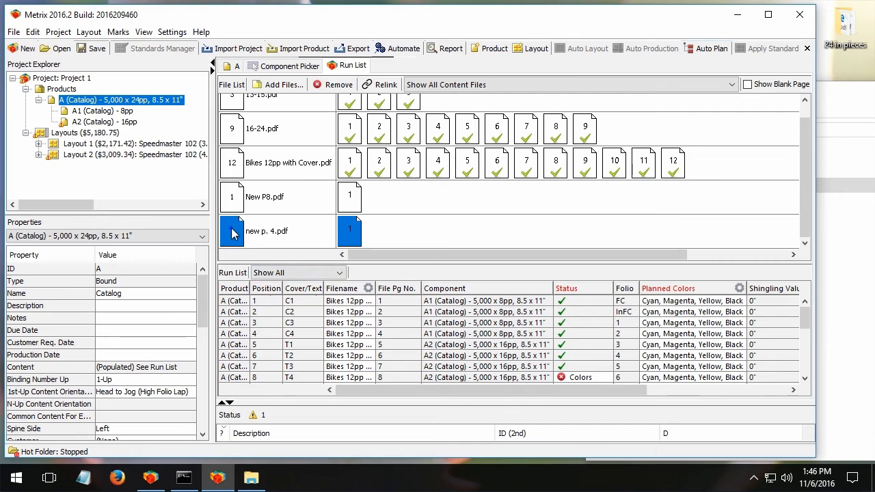
Step: Put new p. 4.pdf on position 4 and New P8.pdf on position 8, confirming replacements
click(289, 334)
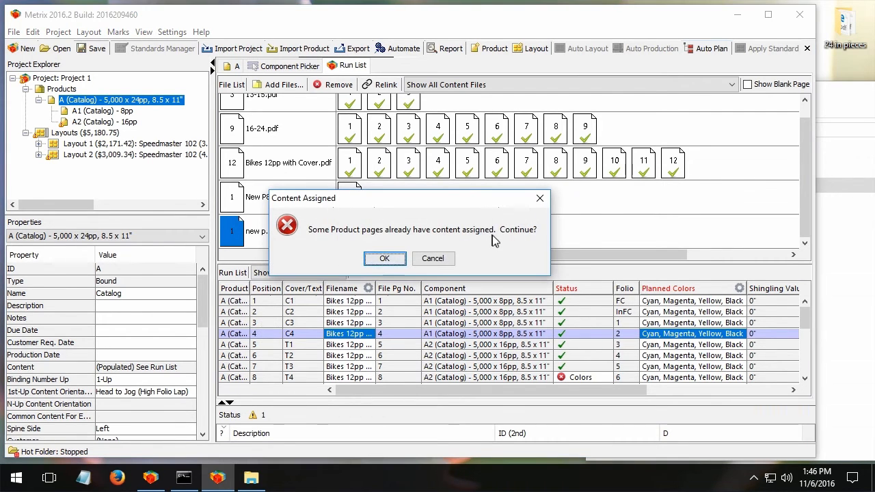
click(384, 258)
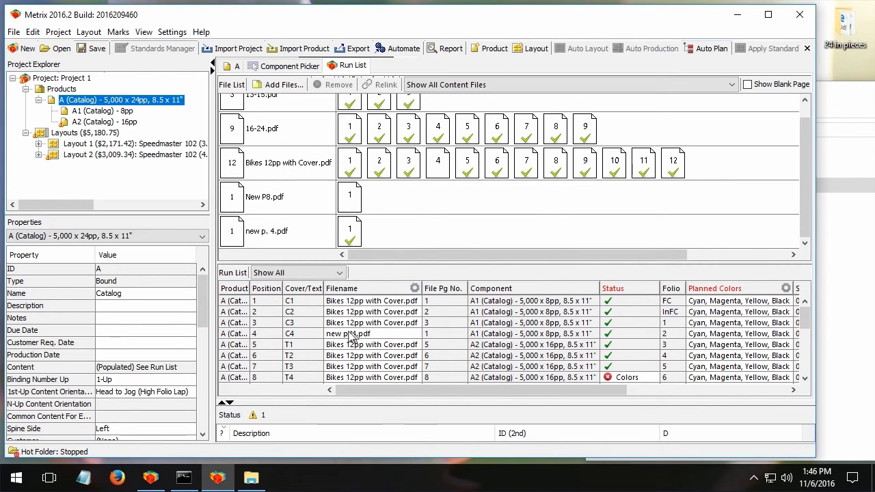
mouse_move(335, 339)
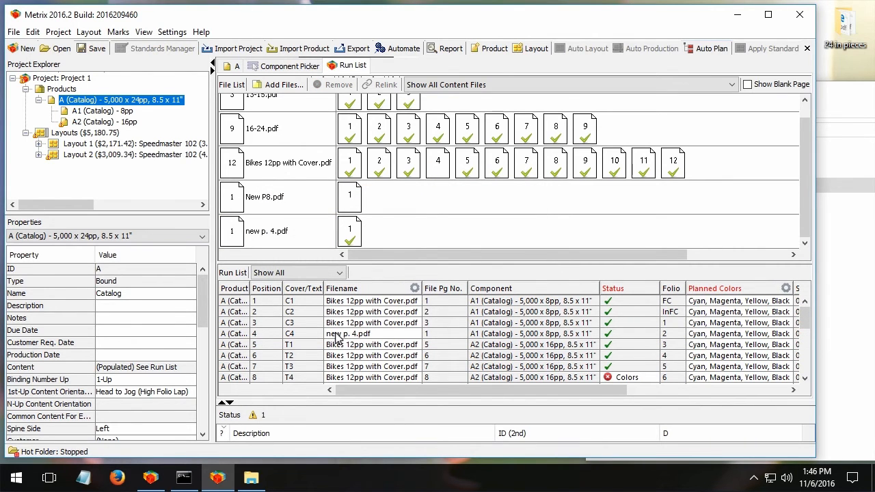
click(264, 197)
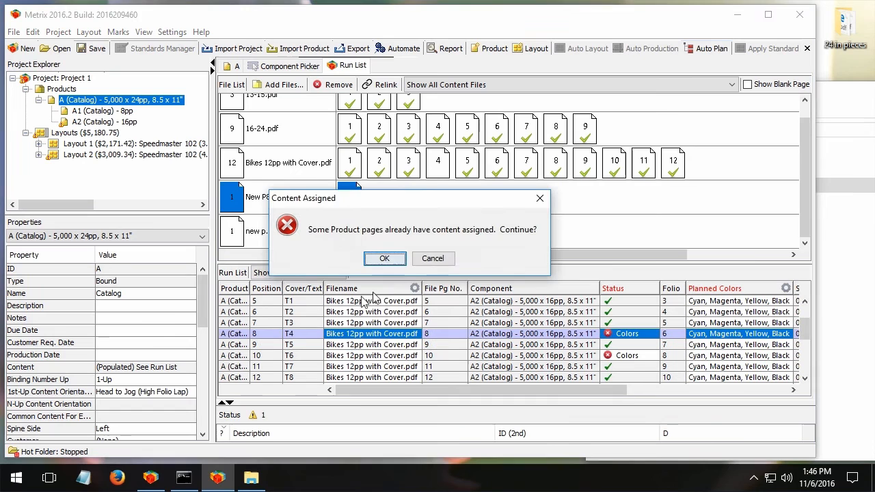
click(384, 258)
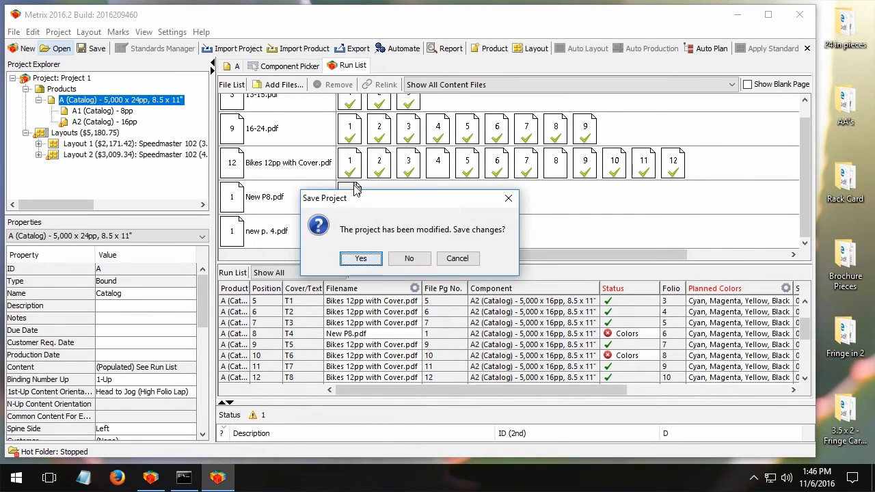
Step: Save the catalog, open Project 2, and preview the rack card artwork on Side 2
click(361, 259)
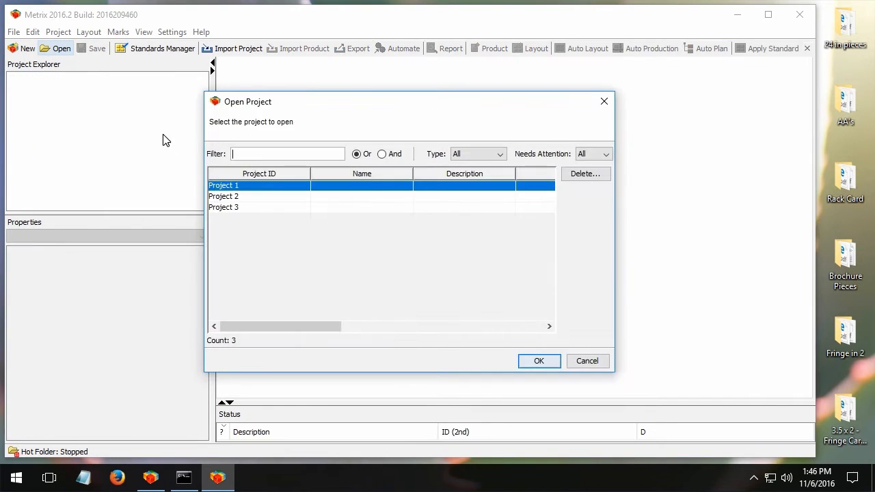
click(539, 361)
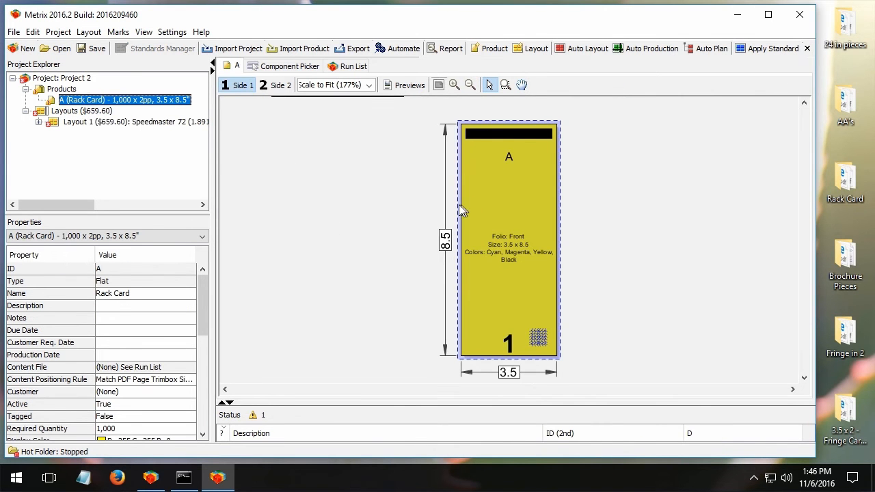
mouse_move(855, 186)
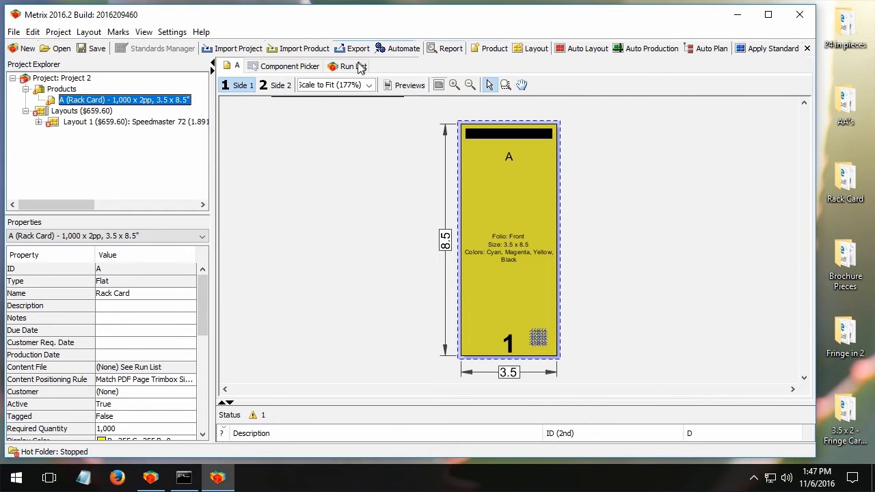
click(347, 66)
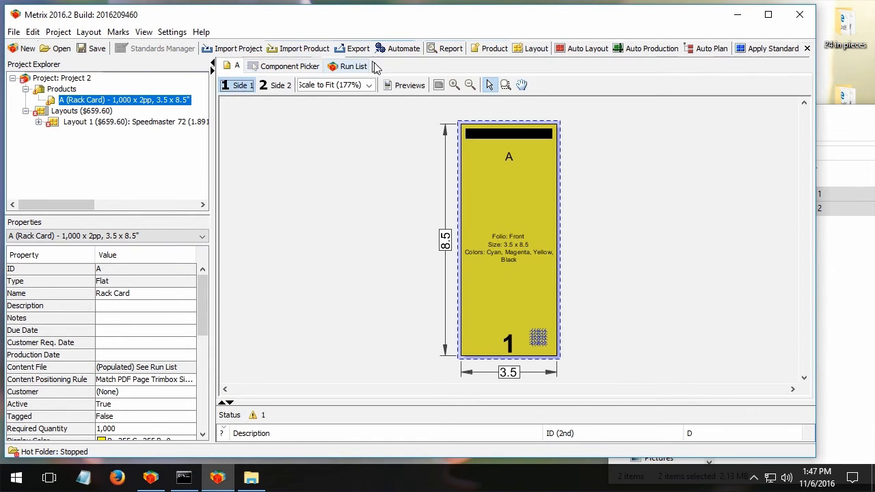
click(275, 85)
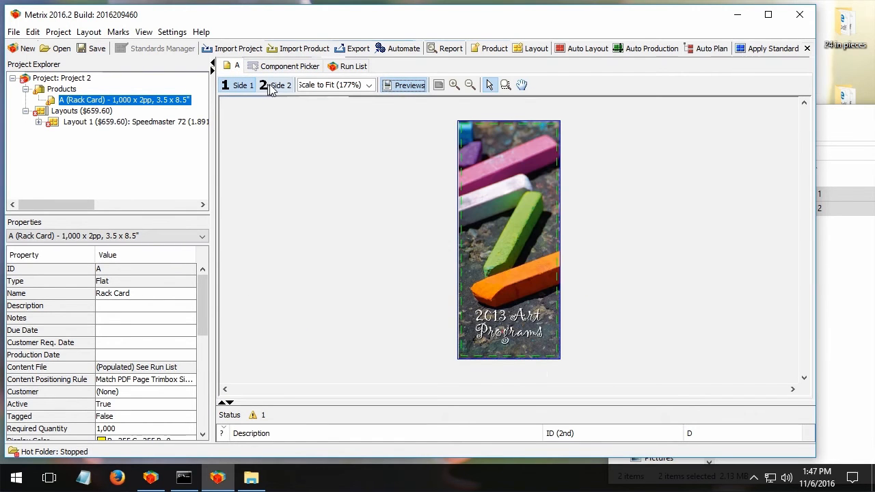
click(275, 85)
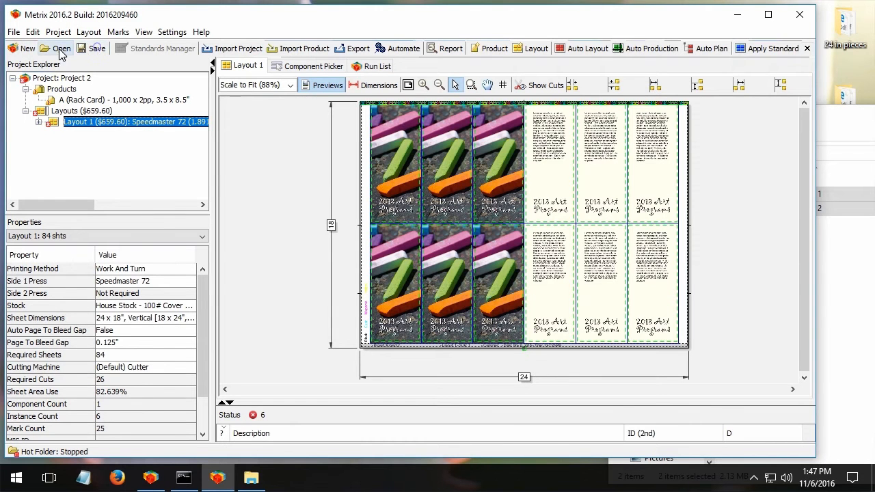
Step: Open Project 3 and display its 7,000-copy 3×7 brochure product
click(57, 48)
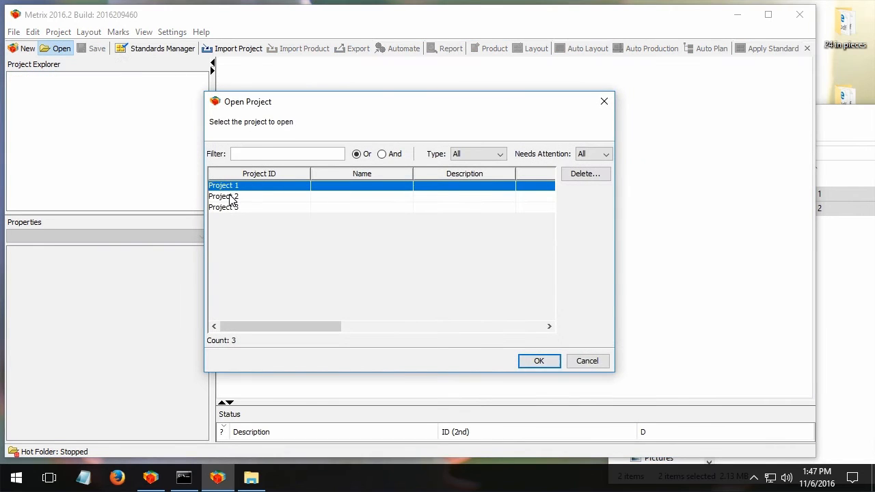
click(539, 361)
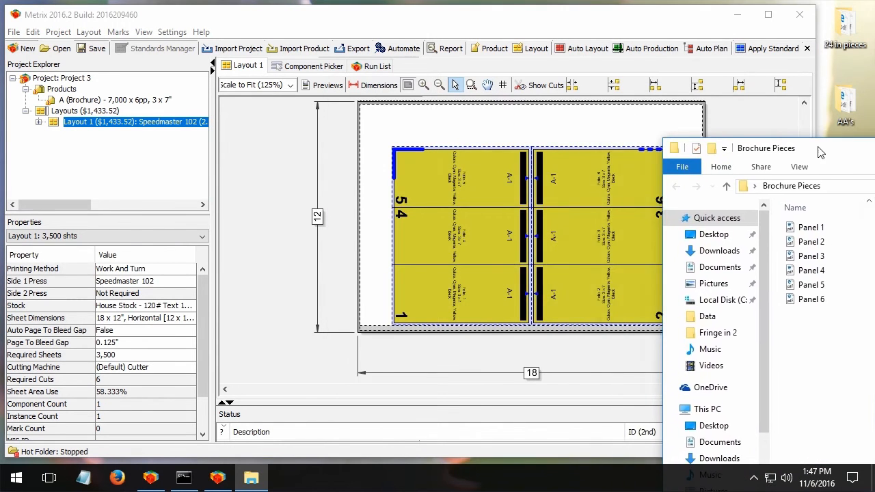
drag(766, 148, 682, 117)
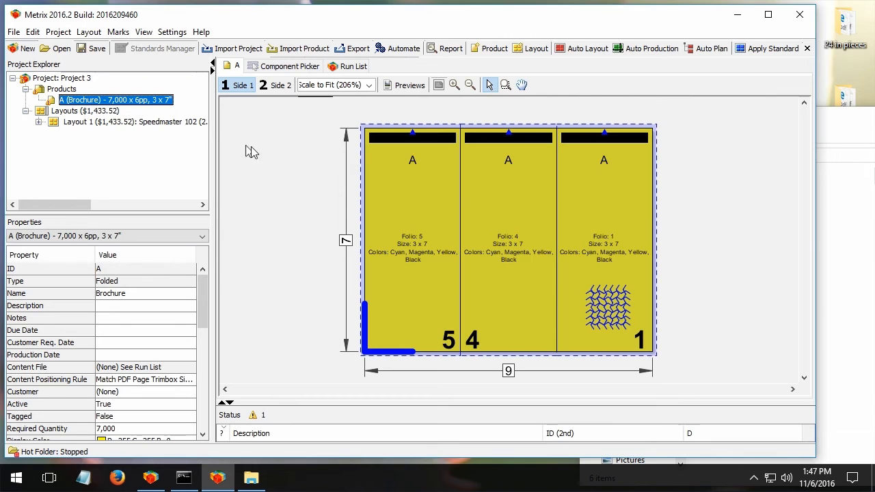
mouse_move(336, 185)
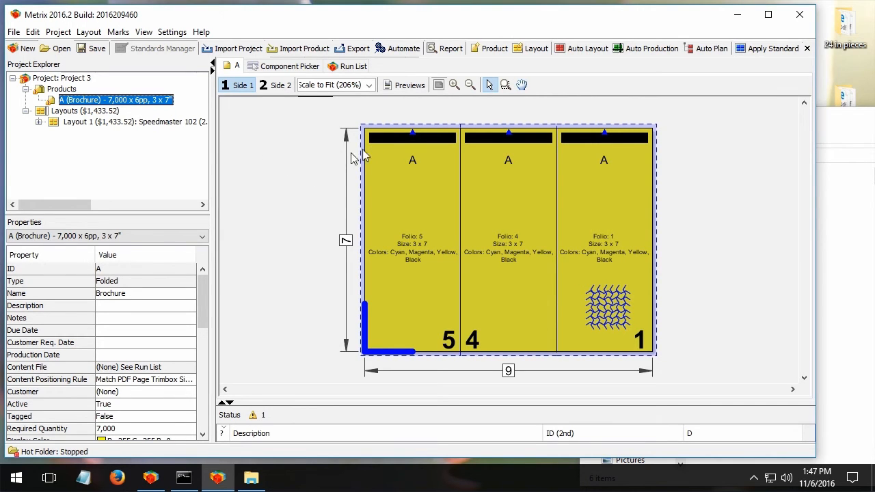
mouse_move(386, 322)
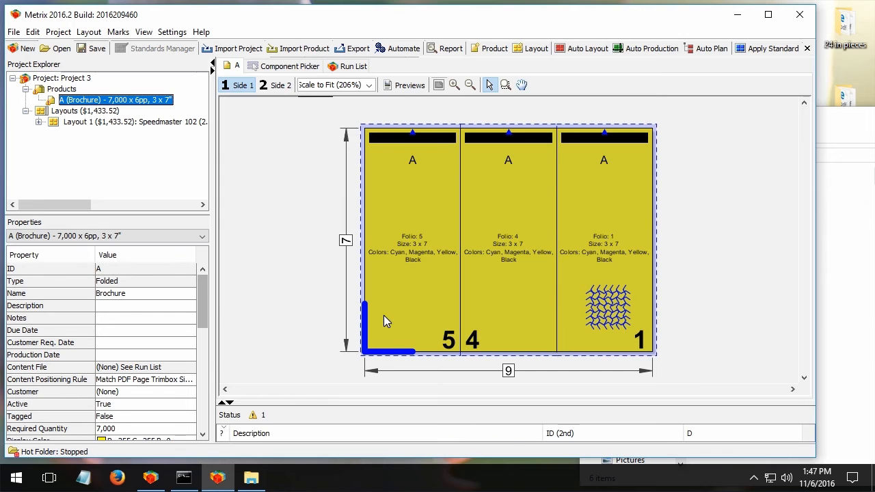
mouse_move(409, 191)
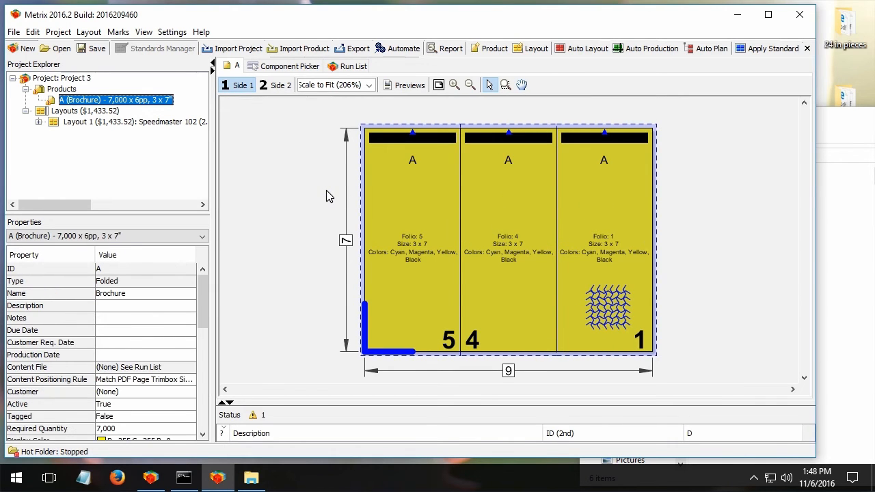
Step: Set the brochure's Combine Pages property to True and view Side 2
scroll(down, 3)
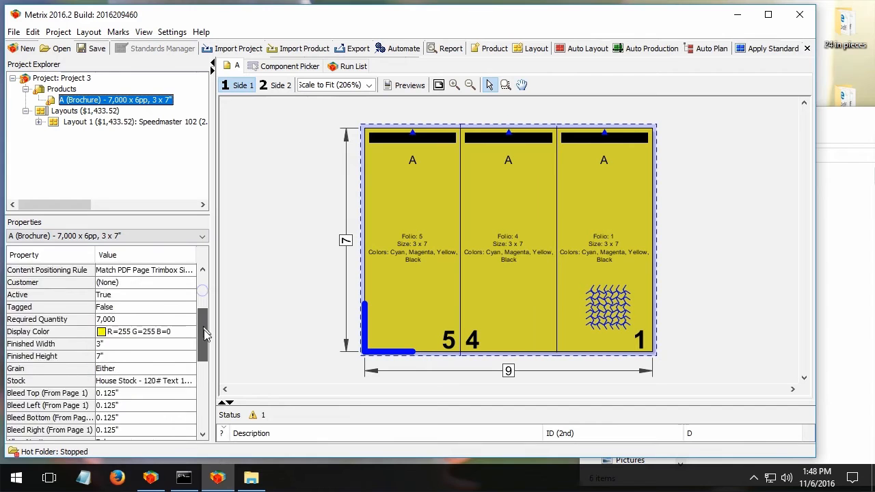
scroll(down, 3)
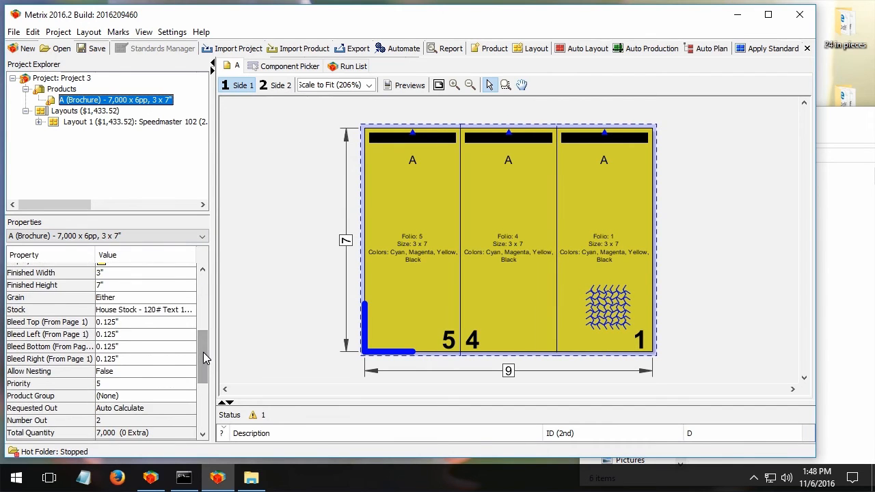
click(146, 401)
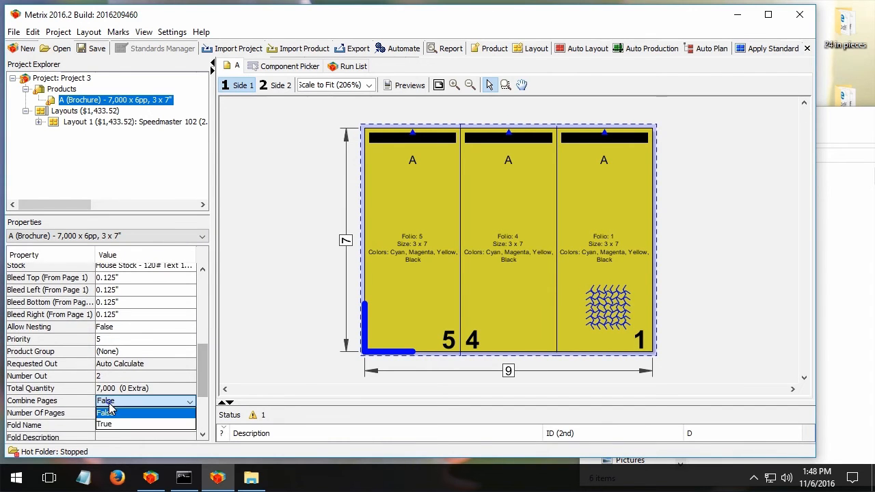
click(105, 413)
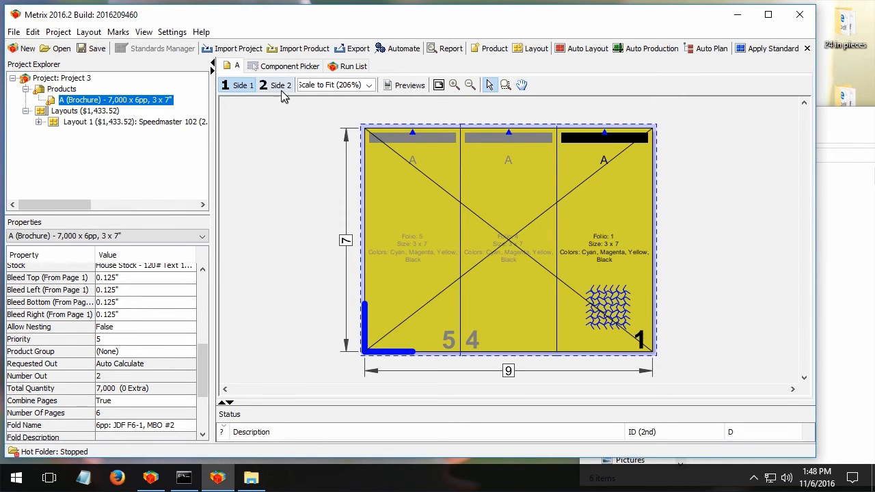
click(275, 84)
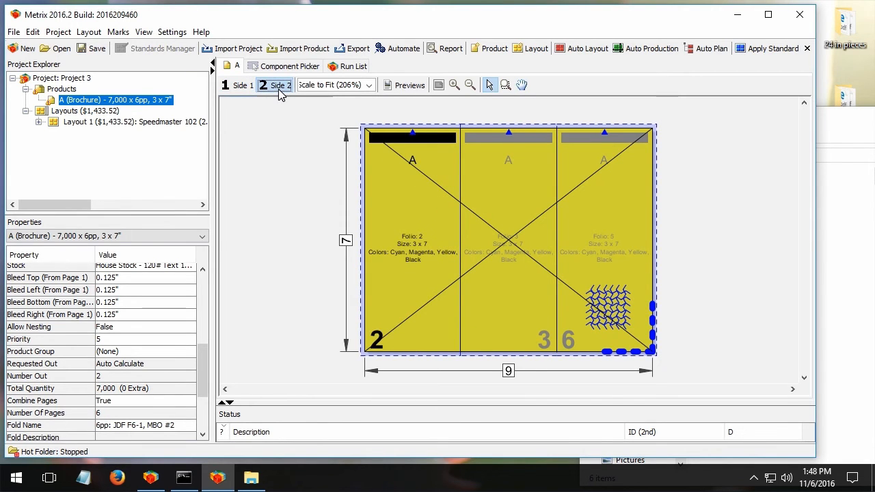
click(238, 84)
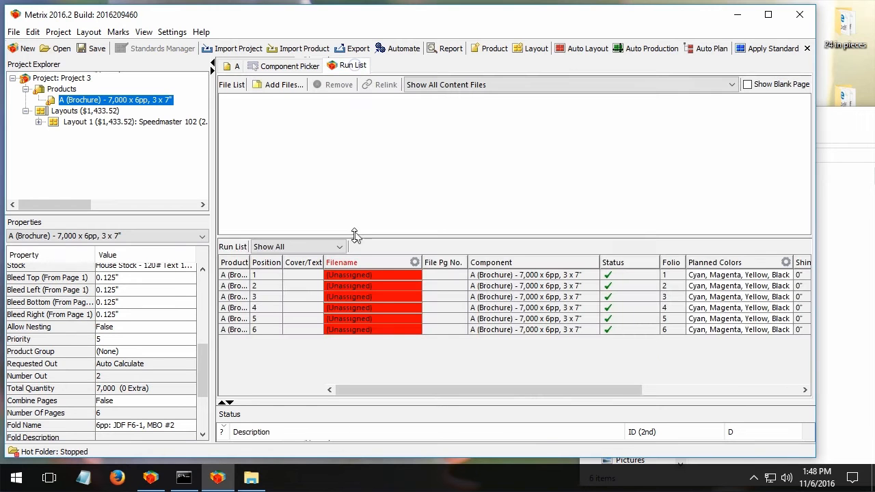
mouse_move(729, 171)
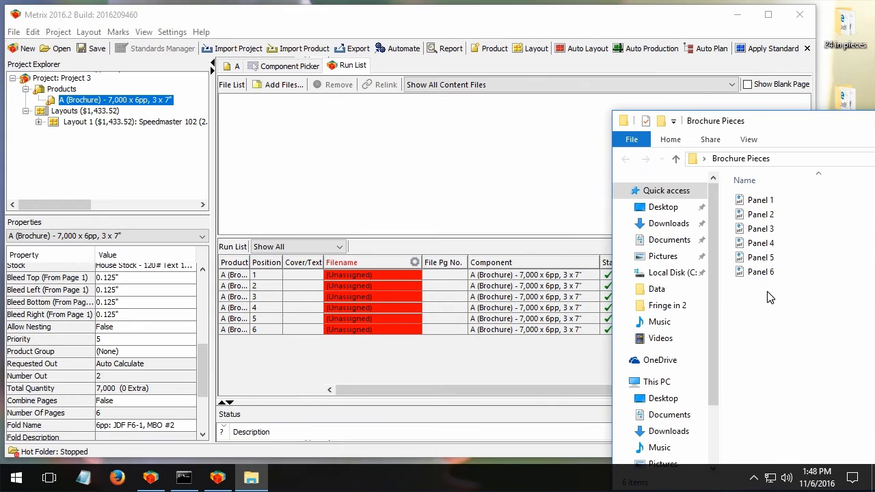
Step: Drag Panel 1–6 PDFs from the Brochure Pieces folder onto the brochure run list
click(761, 200)
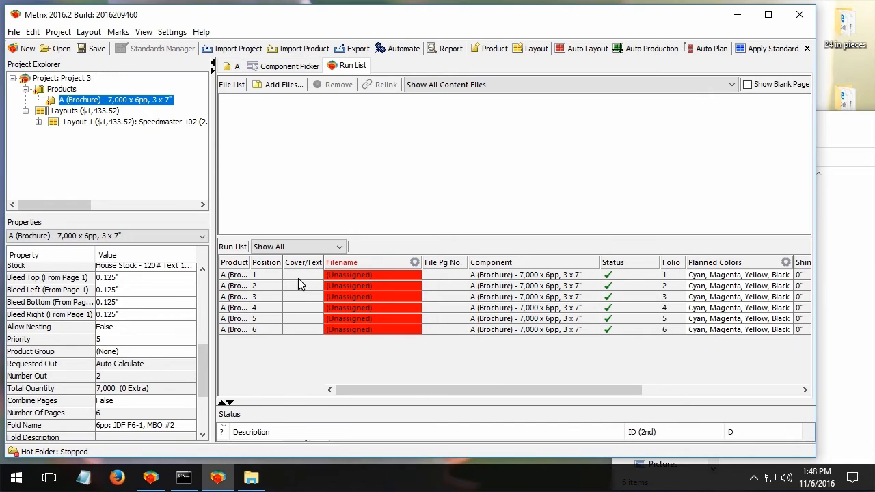
mouse_move(848, 125)
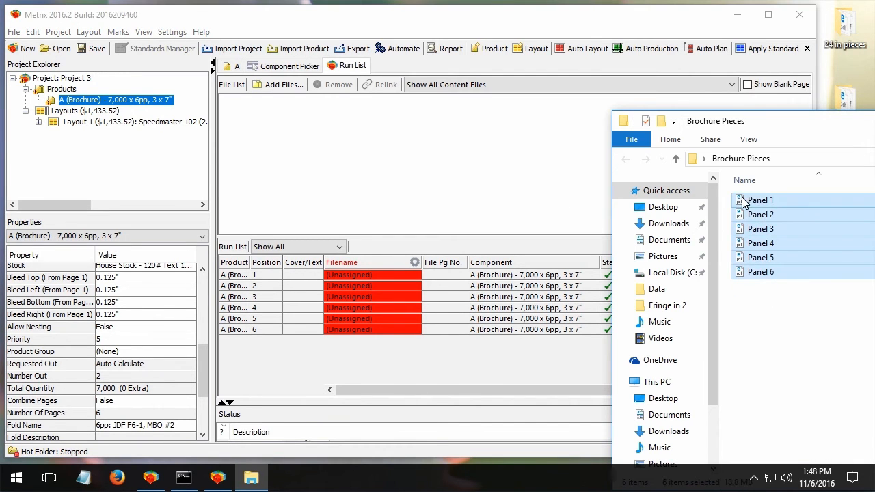
drag(761, 200, 308, 274)
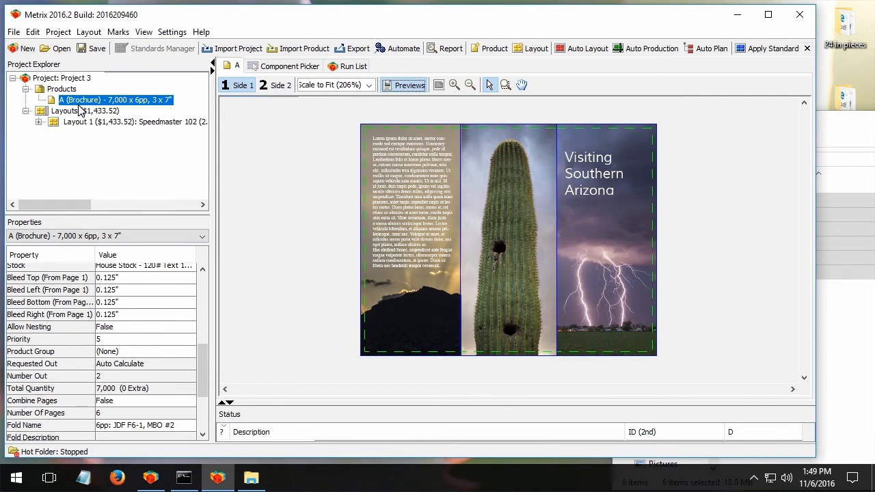
Step: Preview the brochure artwork and view Side 2 with numbered panels 1–3
click(274, 84)
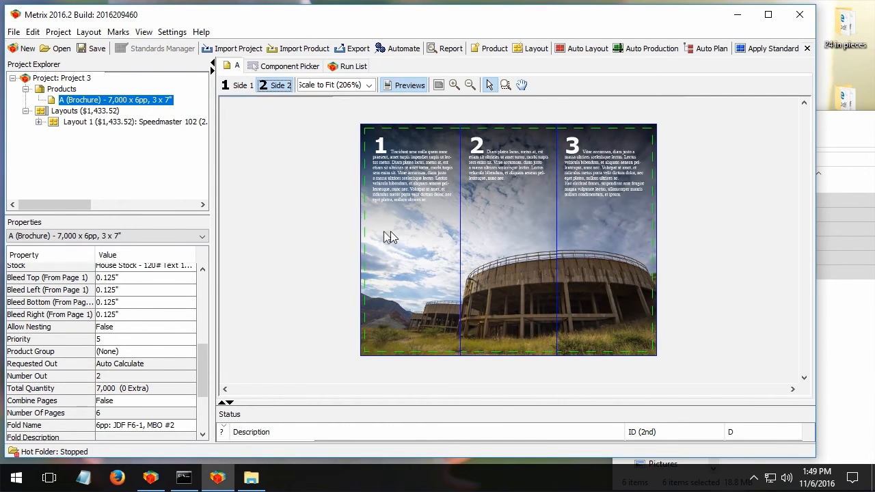
mouse_move(629, 266)
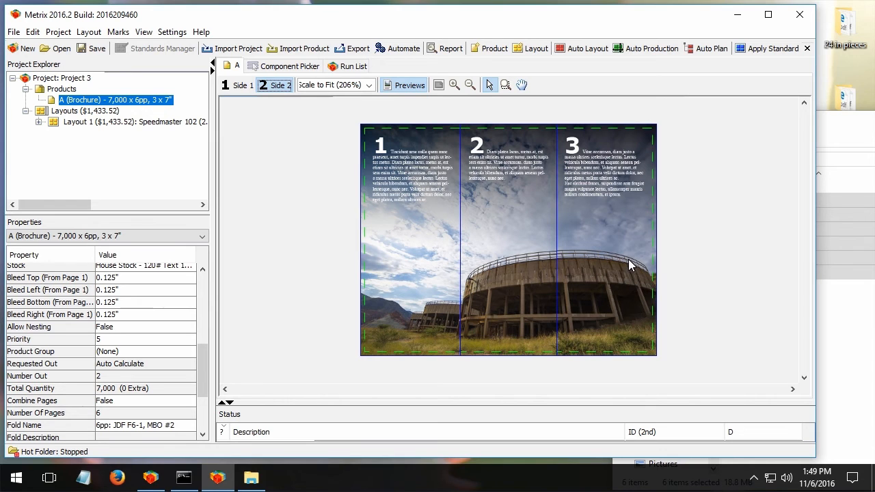
mouse_move(632, 226)
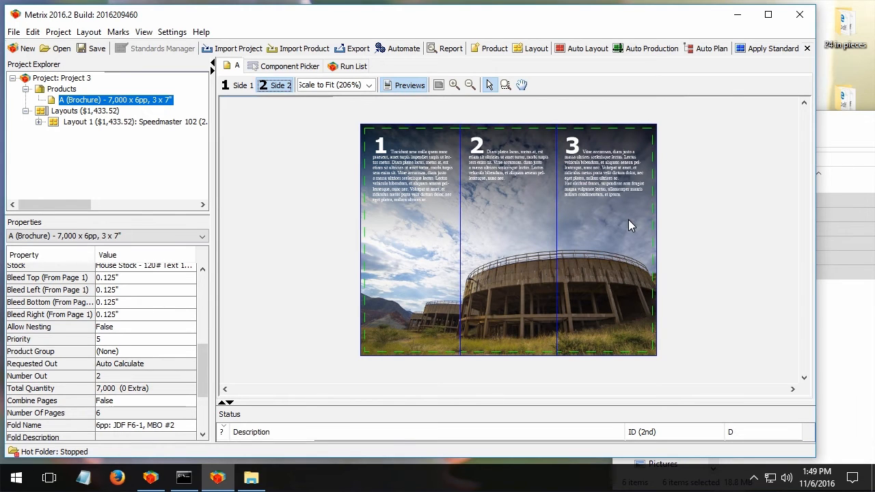
click(251, 477)
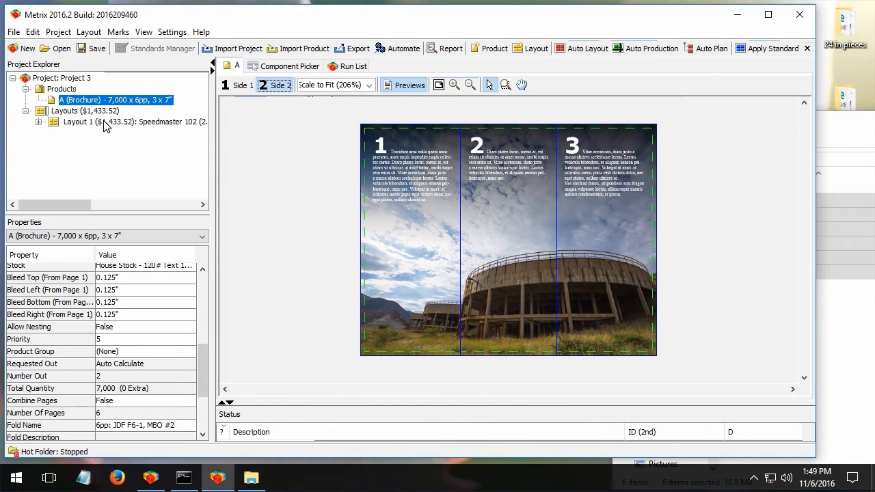
Step: Return to the brochure's run list, keeping Panel 1–6.pdf assigned to positions 1–6
click(354, 66)
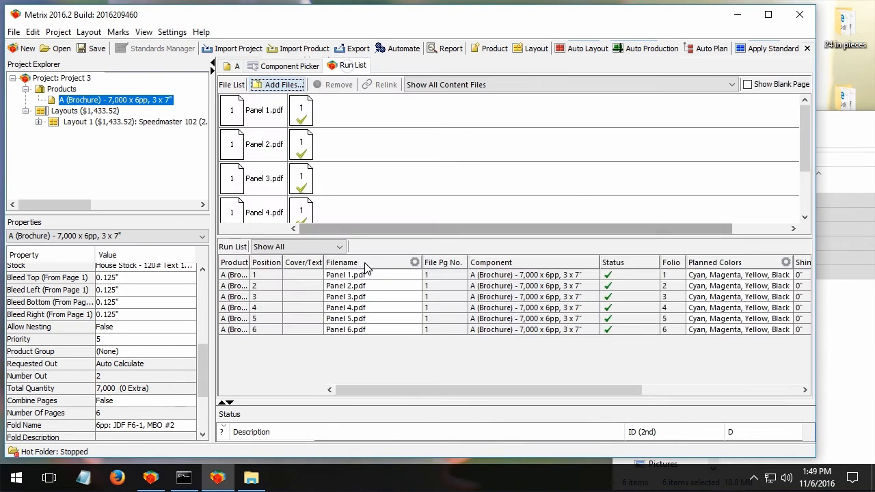
mouse_move(374, 265)
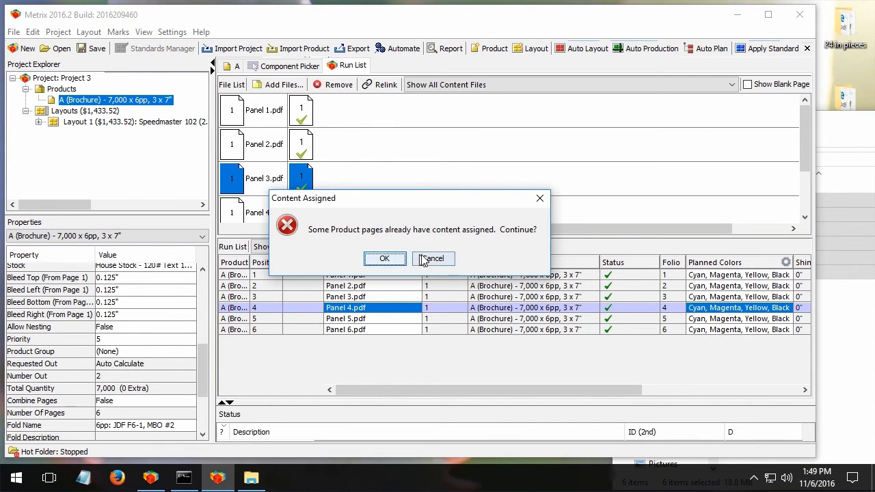
click(433, 258)
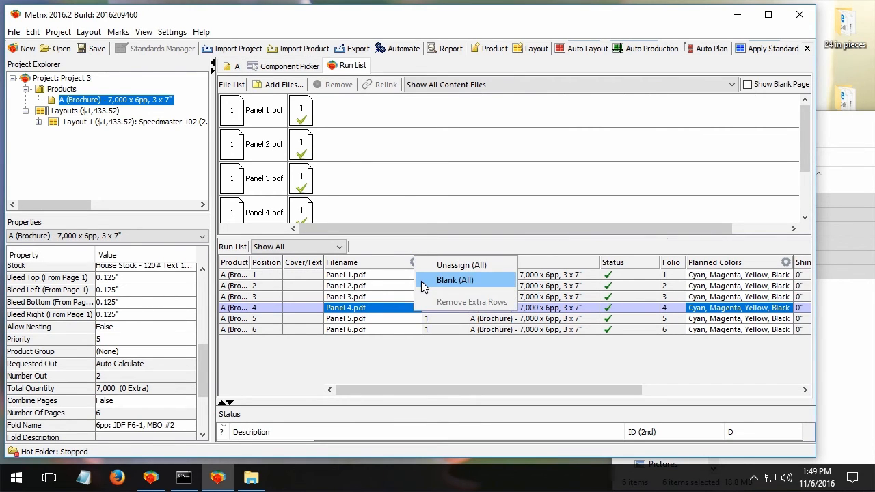
click(454, 280)
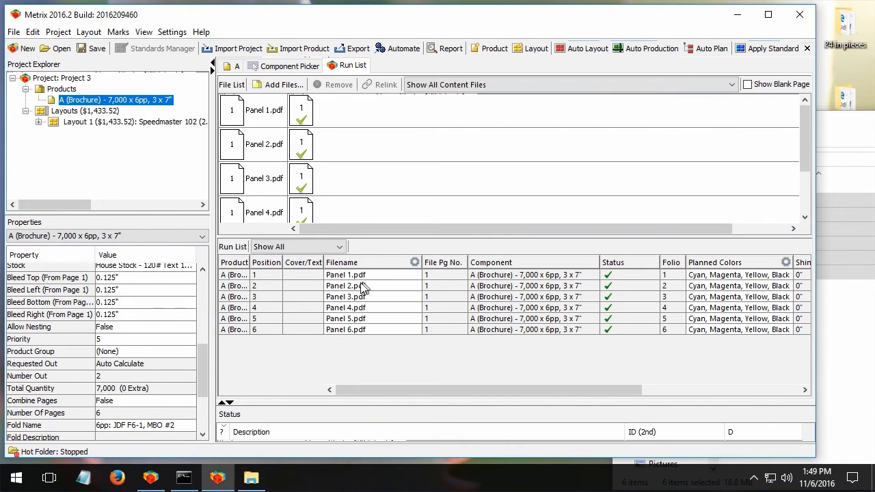
mouse_move(345, 286)
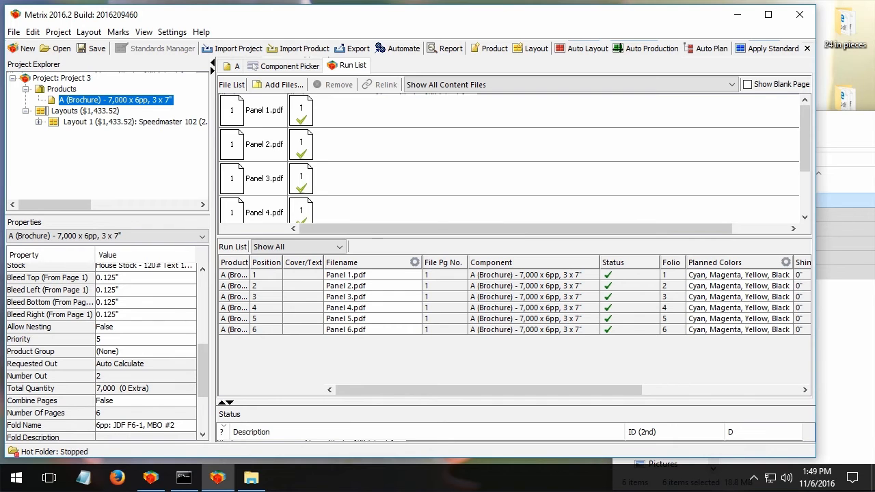
click(252, 478)
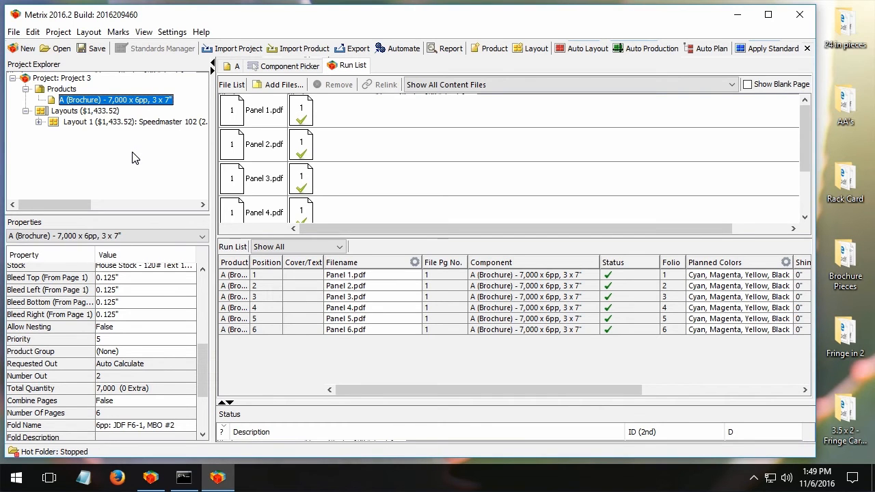
mouse_move(208, 170)
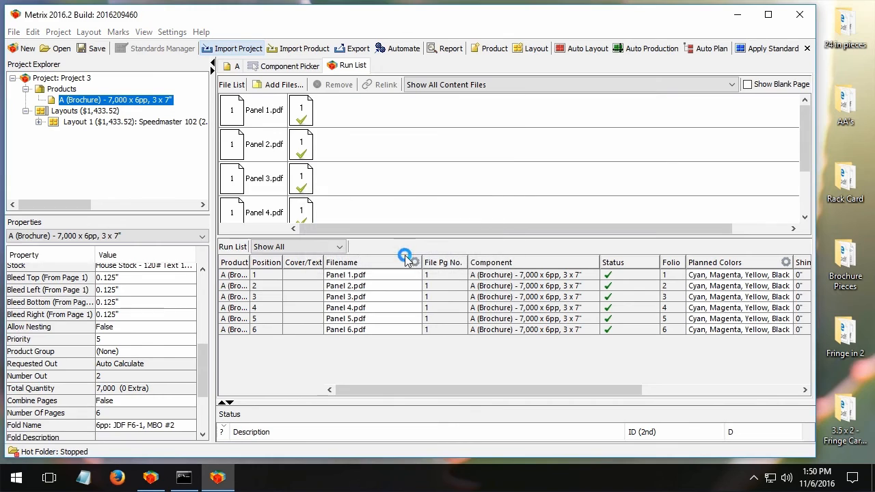
Step: Import the Fringe Cards project, browse cards C, F, J, O, H, then select product E
click(232, 48)
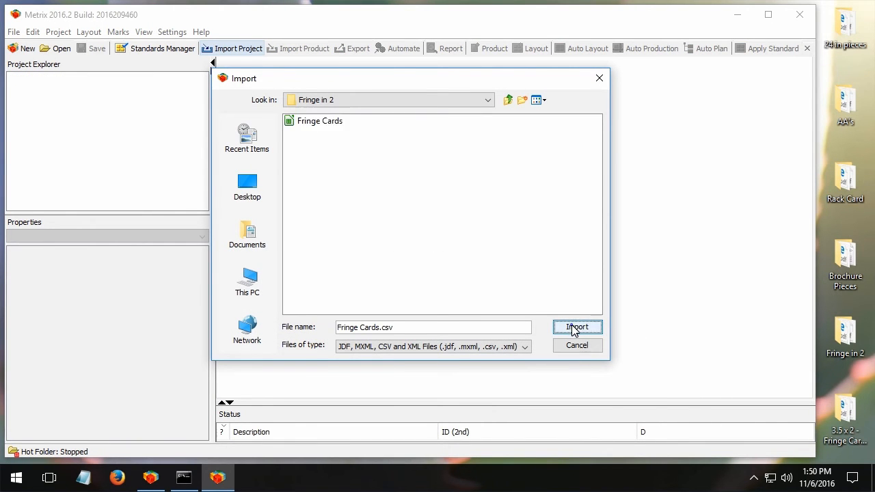
click(578, 326)
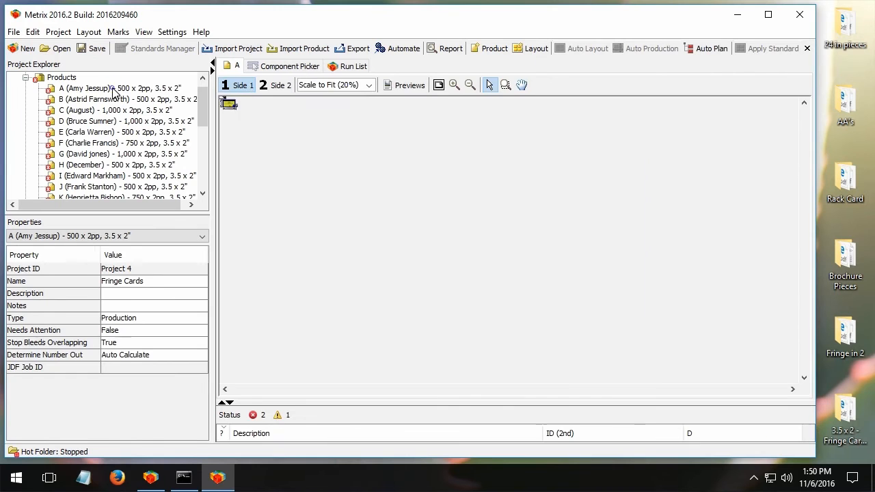
click(116, 110)
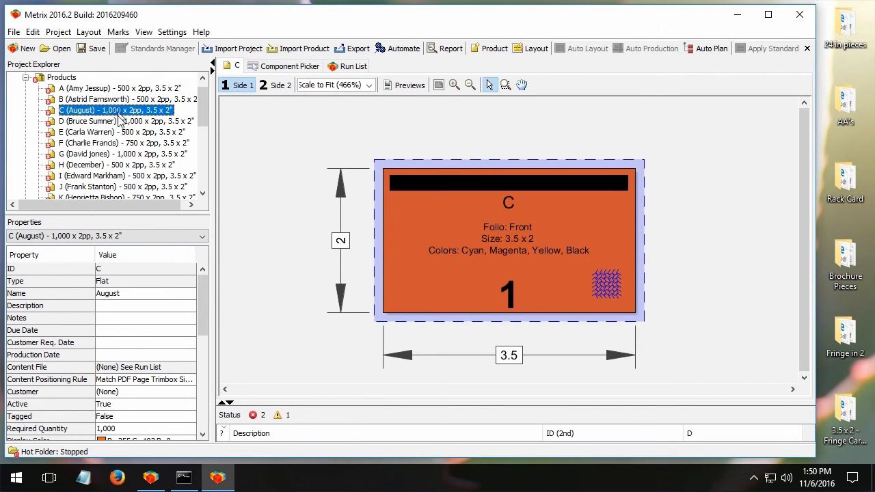
click(123, 143)
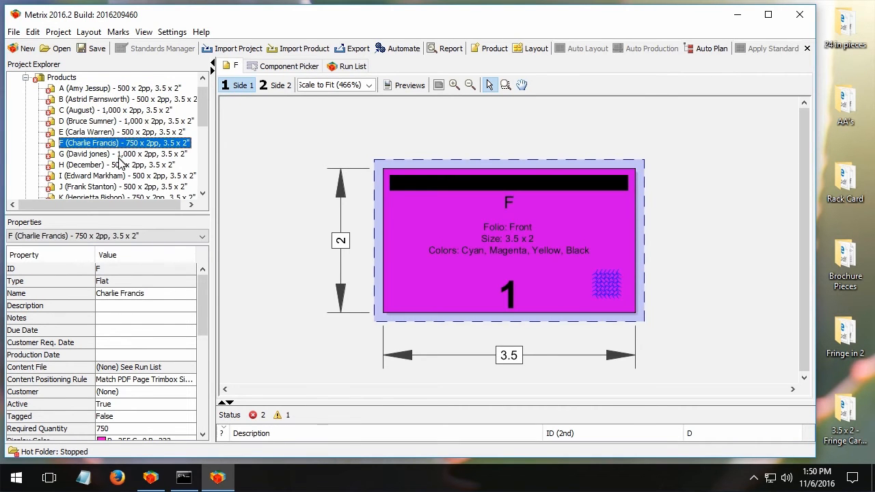
click(89, 186)
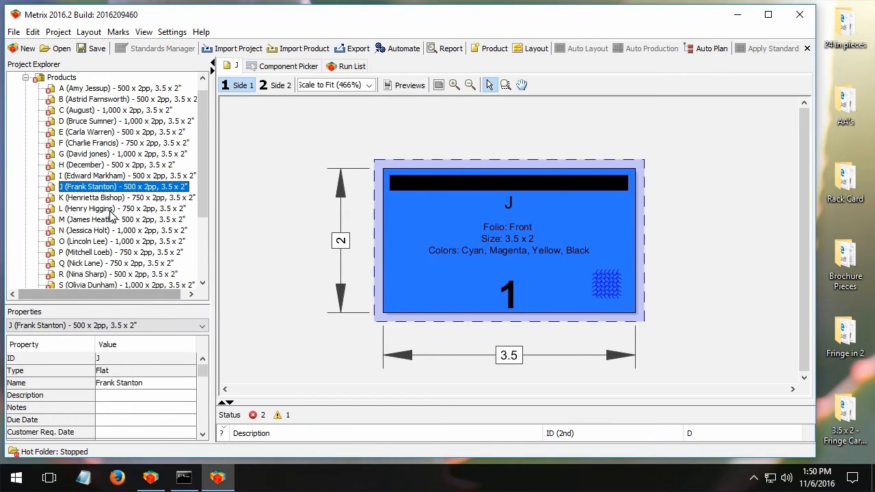
click(103, 241)
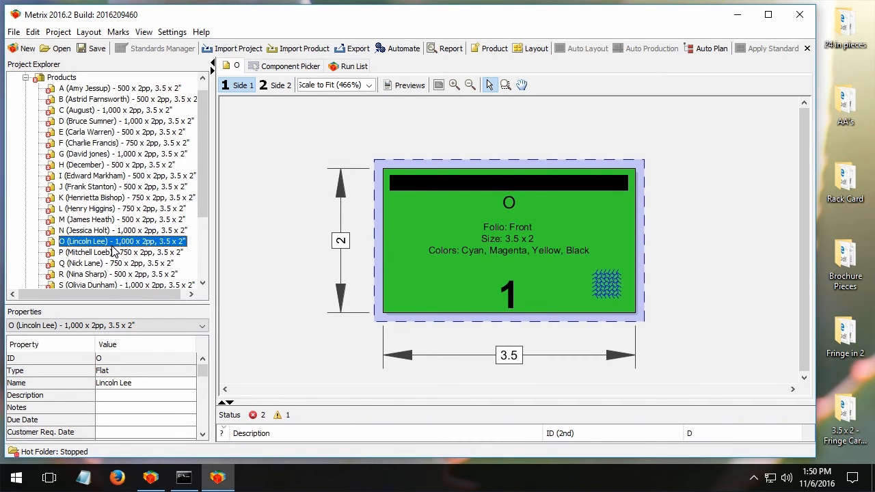
mouse_move(122, 200)
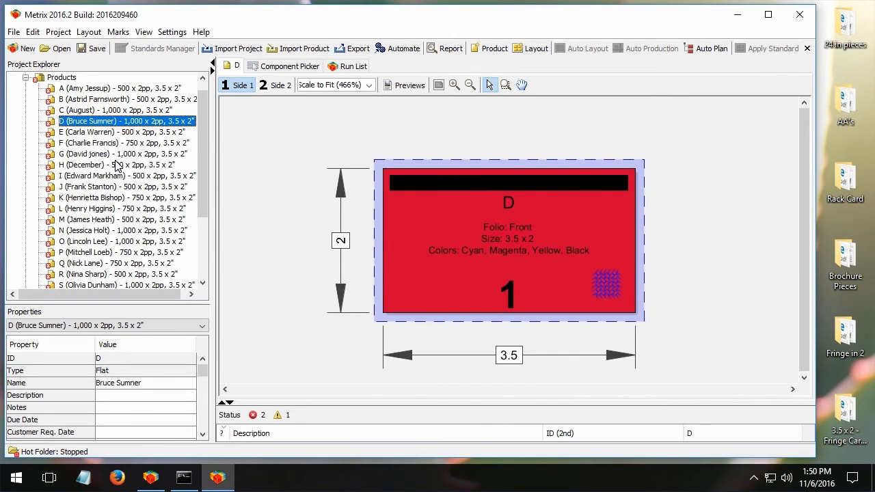
click(116, 164)
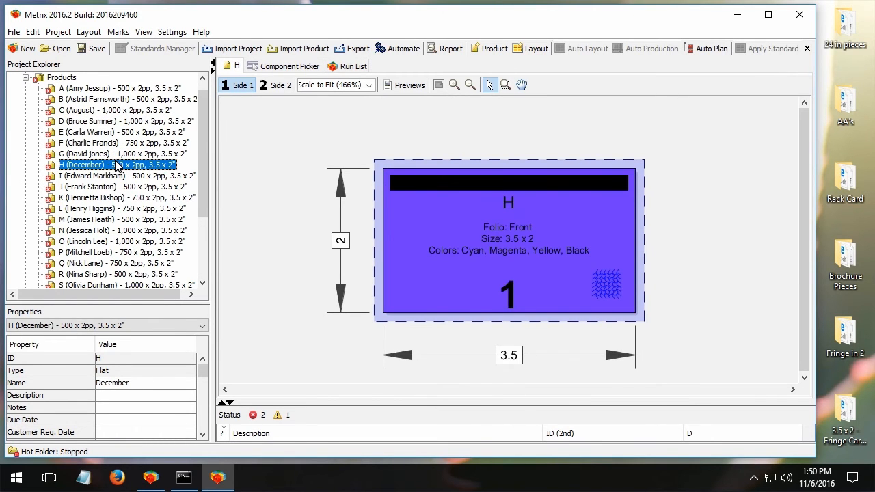
mouse_move(122, 146)
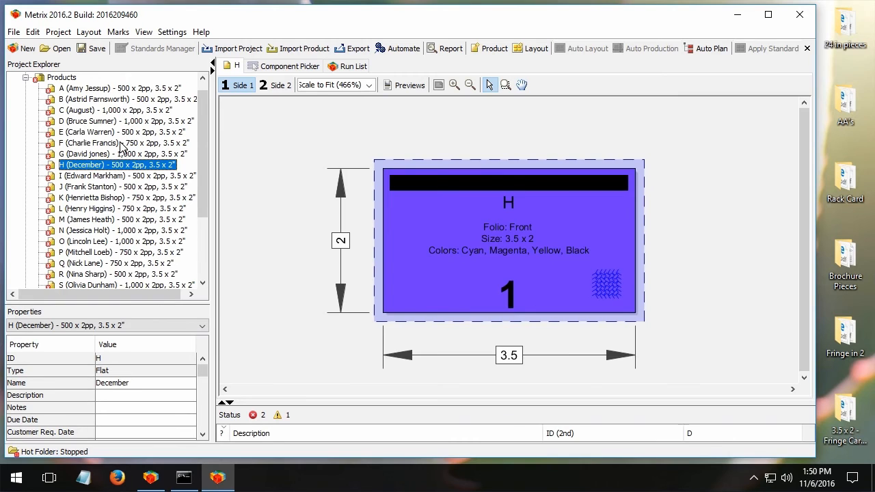
click(102, 143)
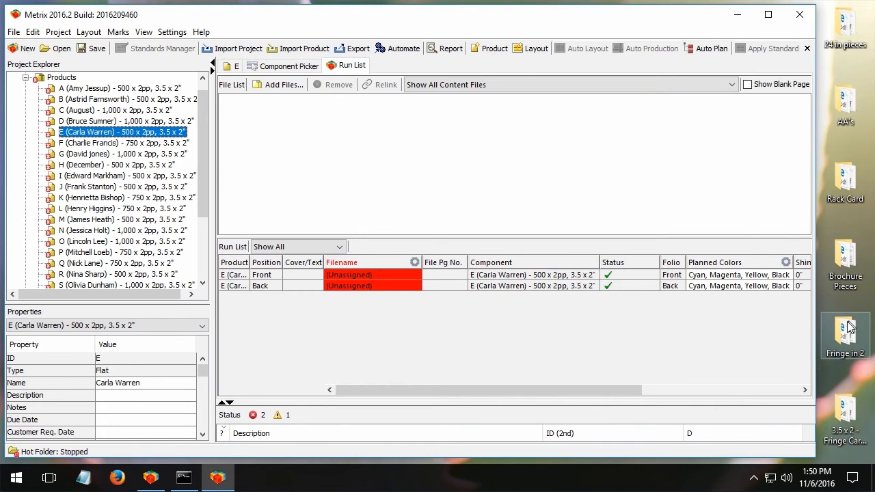
mouse_move(852, 334)
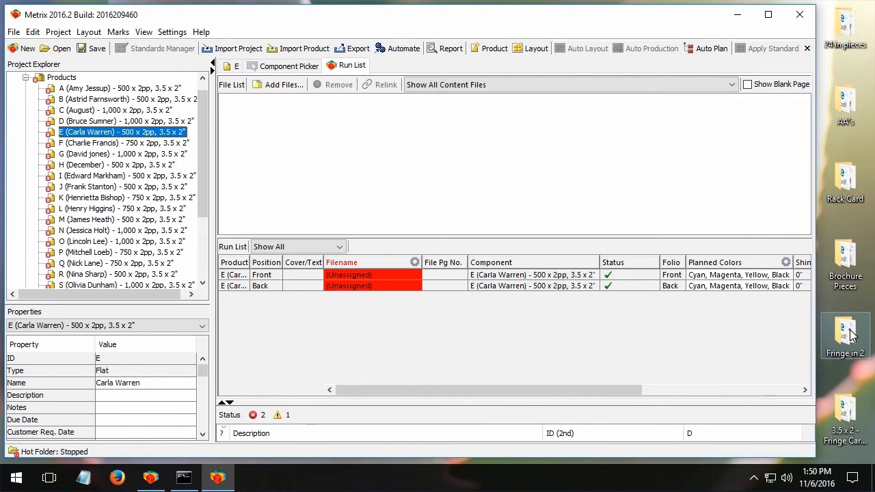
Step: Drag Fringe Card Front.pdf from the Fringe in 2 folder into the run list files
double_click(846, 330)
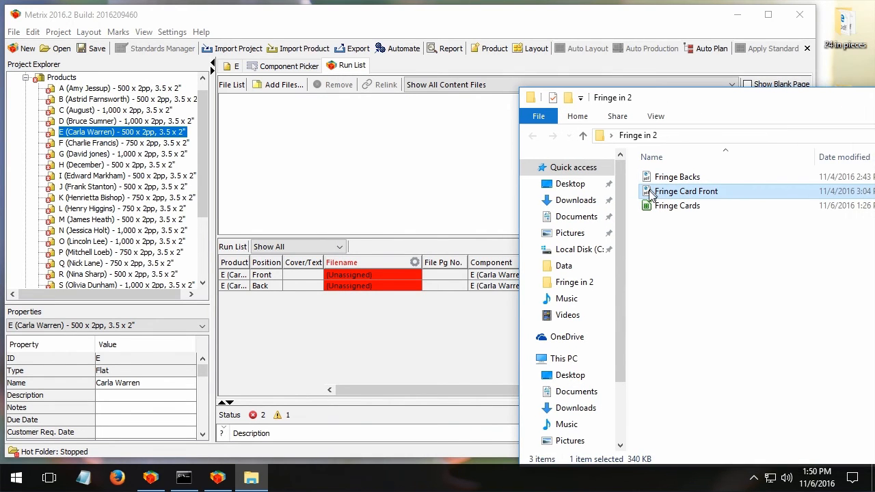
click(678, 176)
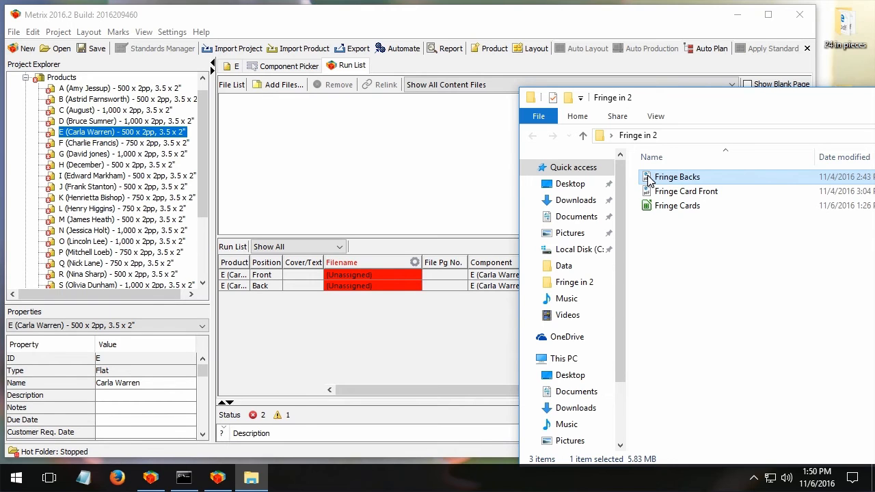
click(687, 191)
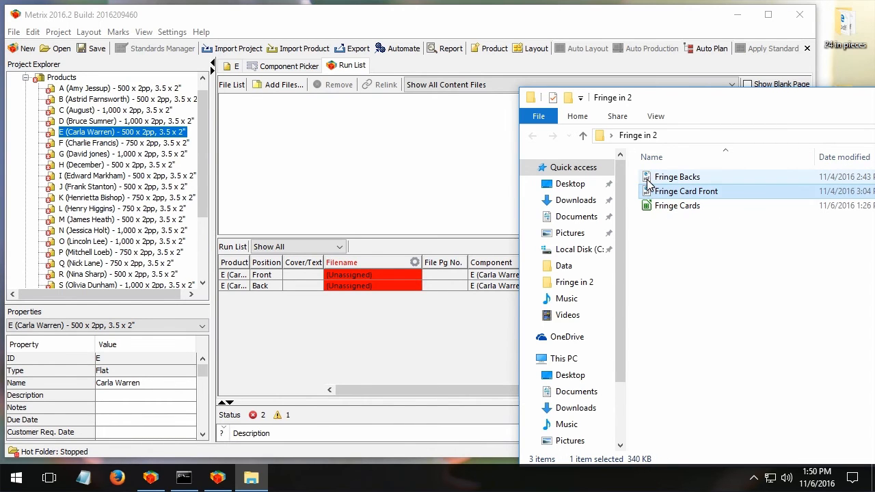
click(685, 191)
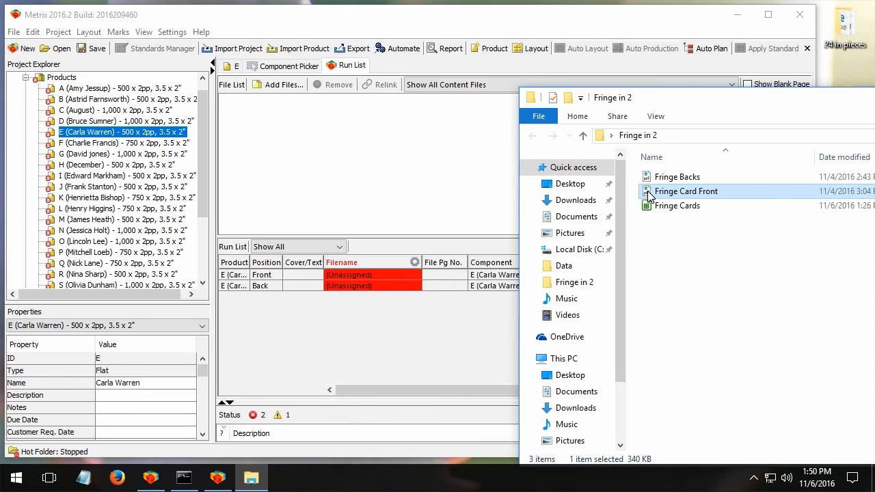
drag(684, 192, 309, 120)
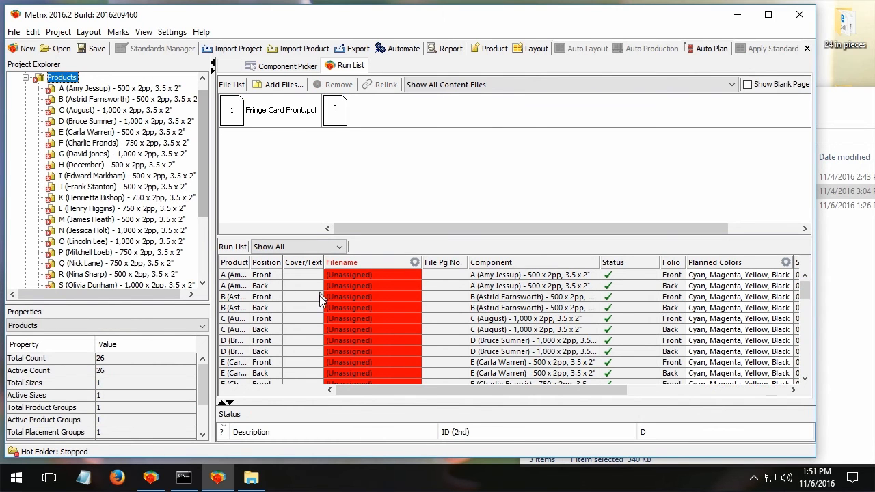
mouse_move(312, 169)
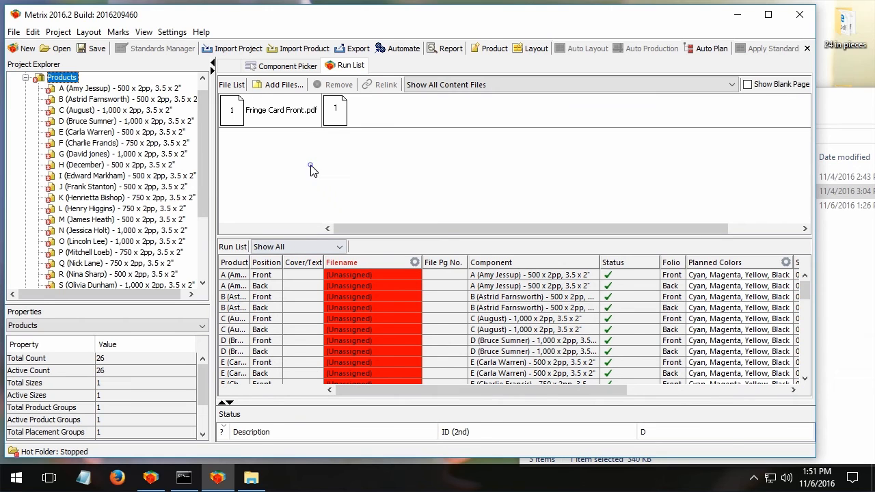
Step: Preview the Fringe Card Front logo page, then close the preview
click(231, 109)
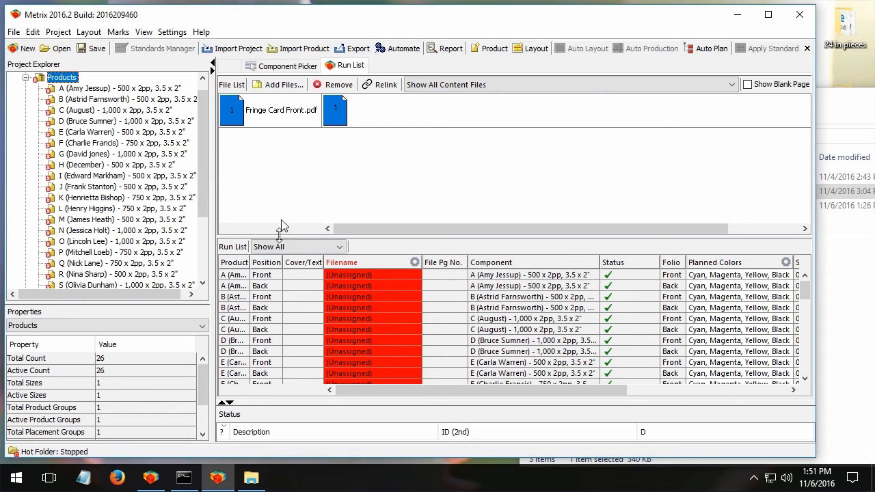
mouse_move(313, 176)
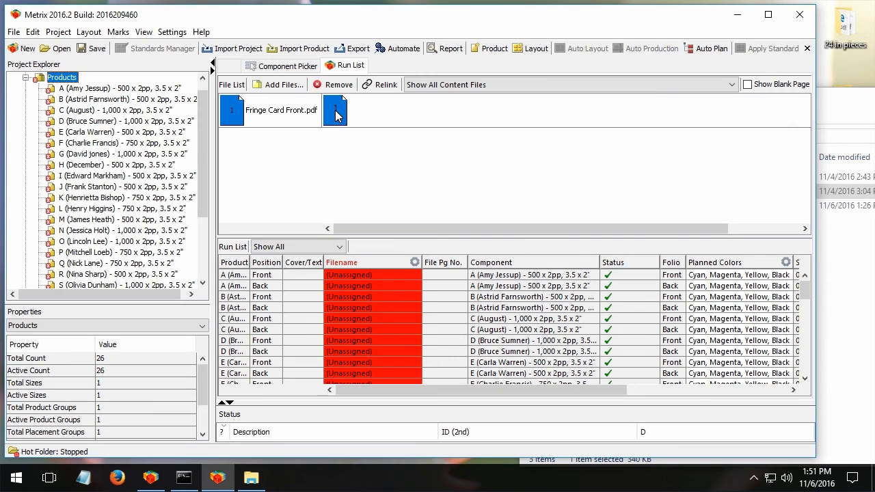
mouse_move(336, 109)
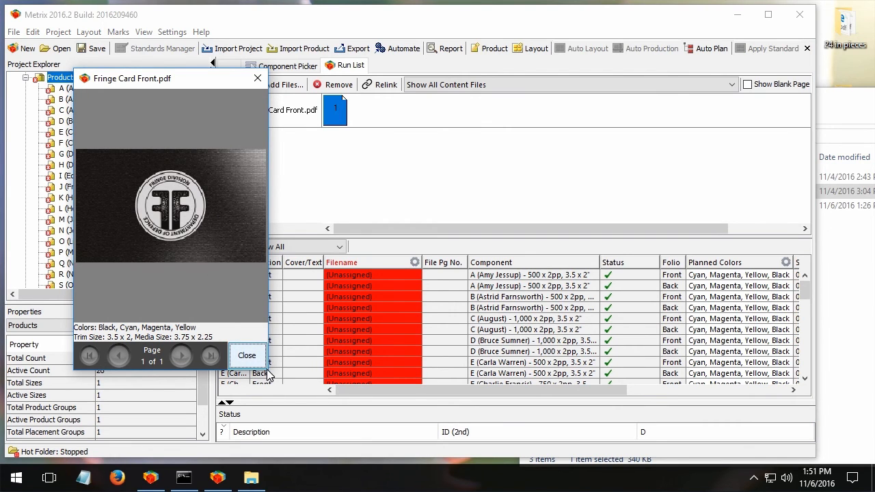
click(85, 78)
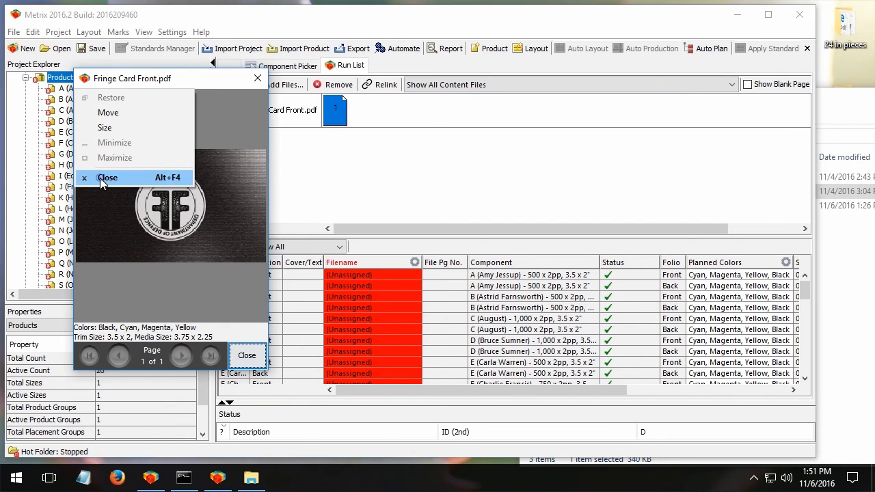
click(108, 178)
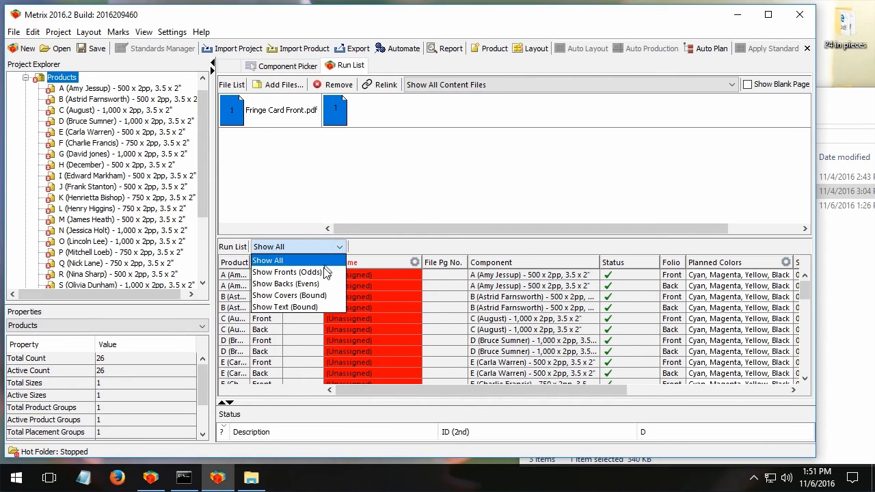
Step: Filter to Show Fronts (Odds) and assign Fringe Card Front.pdf page 1 to every front
click(286, 272)
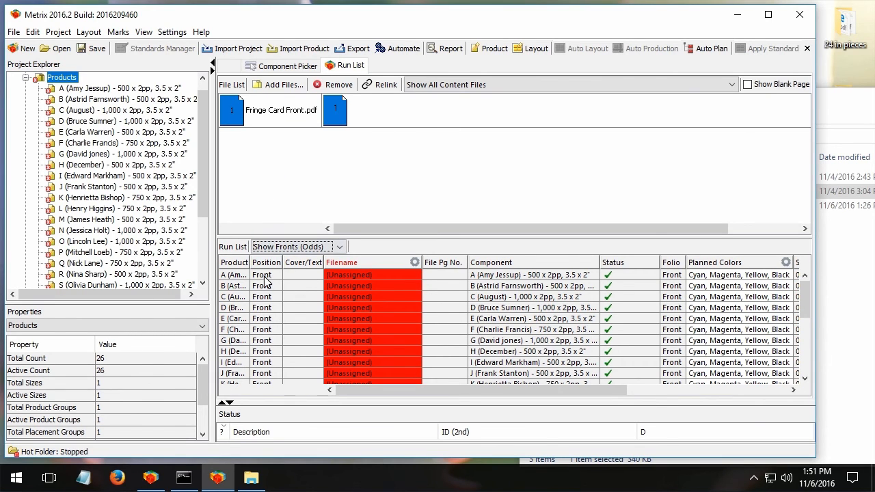
mouse_move(339, 285)
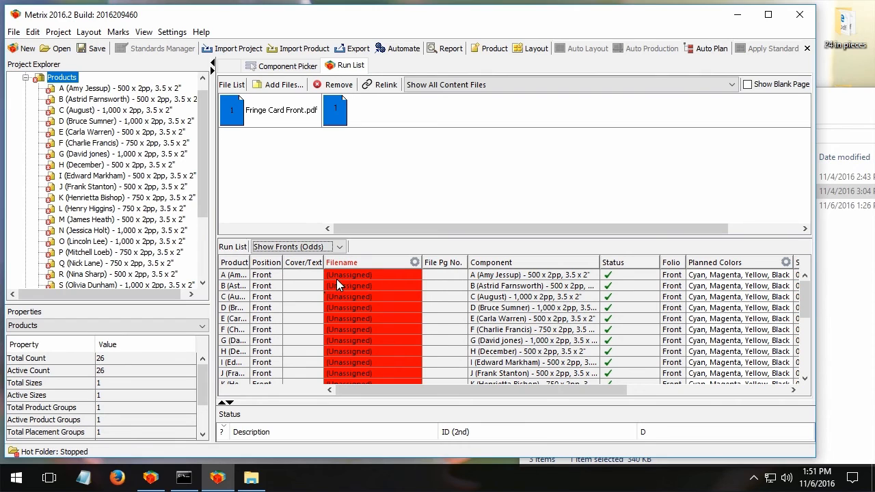
mouse_move(258, 202)
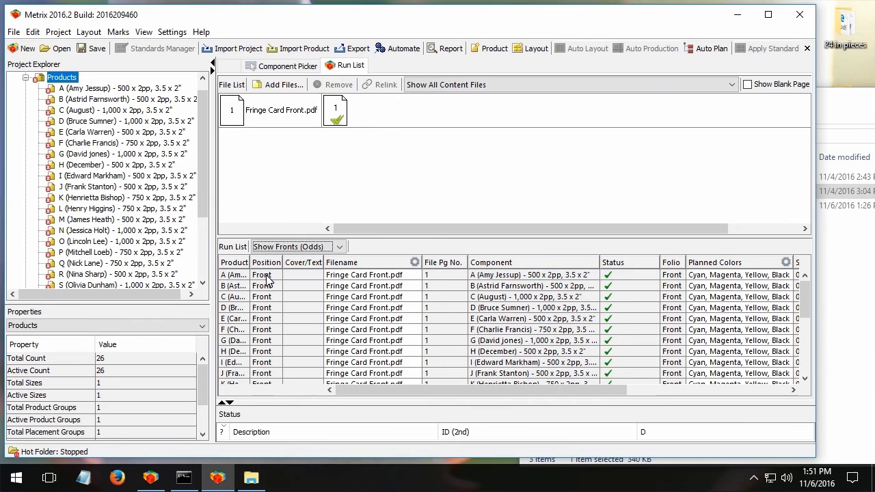
mouse_move(373, 376)
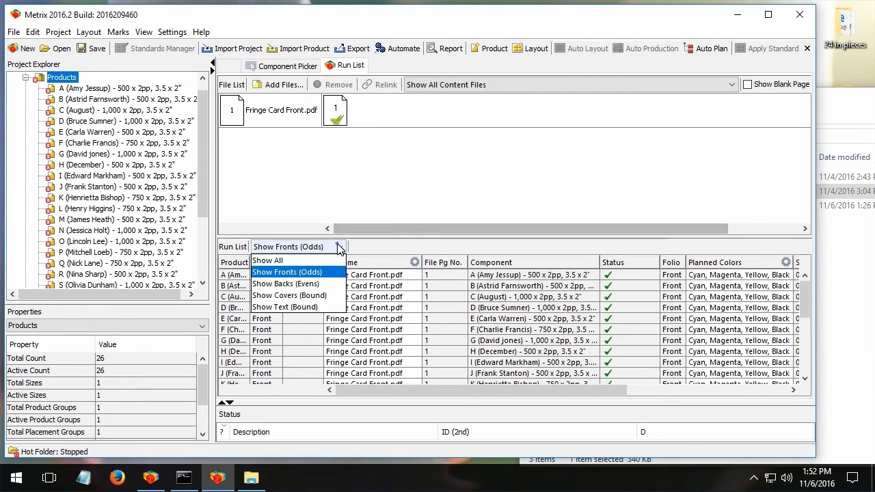
click(286, 284)
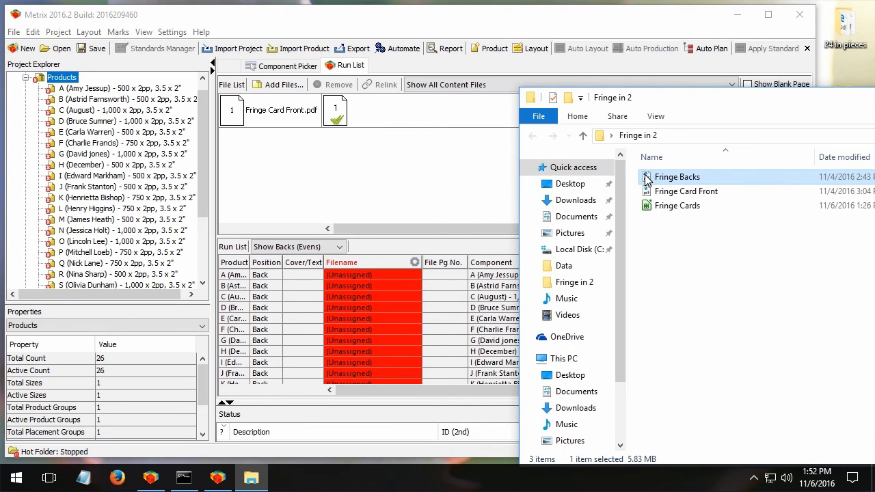
Step: Choose Show Backs (Evens) and assign Fringe Backs.pdf to every card back
click(266, 274)
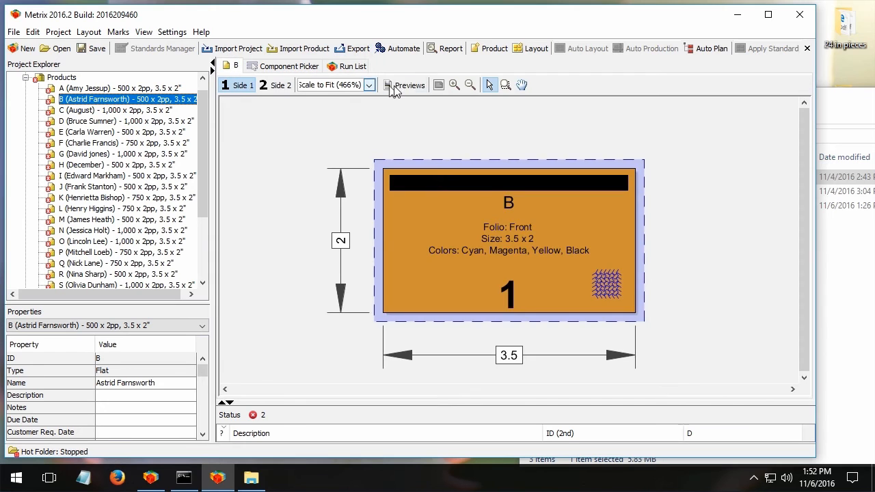
Step: Preview several cards' logo fronts and named backs, then start importing another project
click(409, 85)
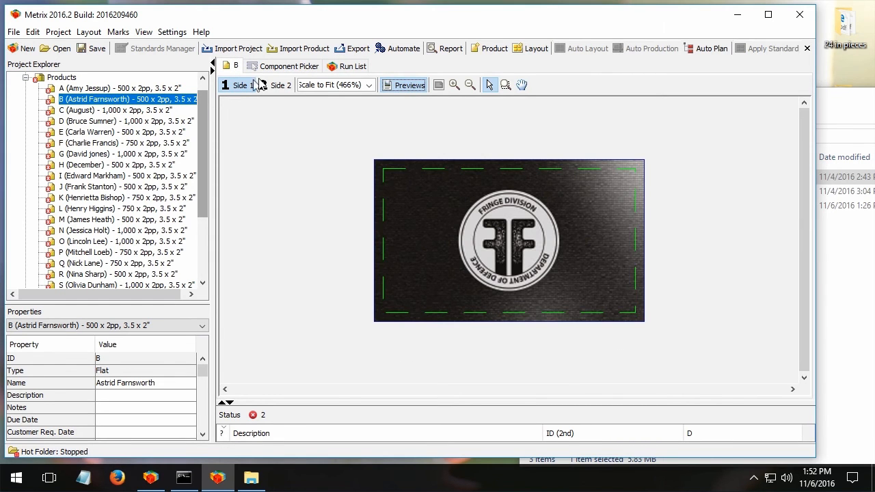
click(126, 143)
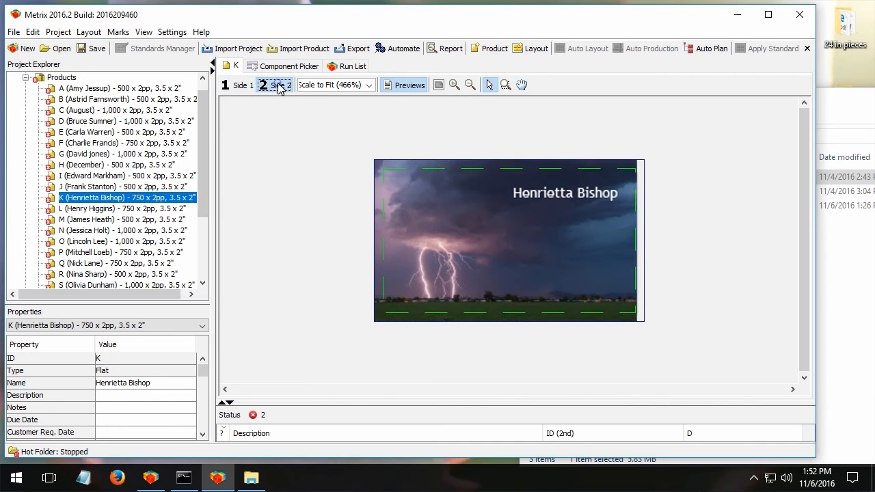
click(123, 154)
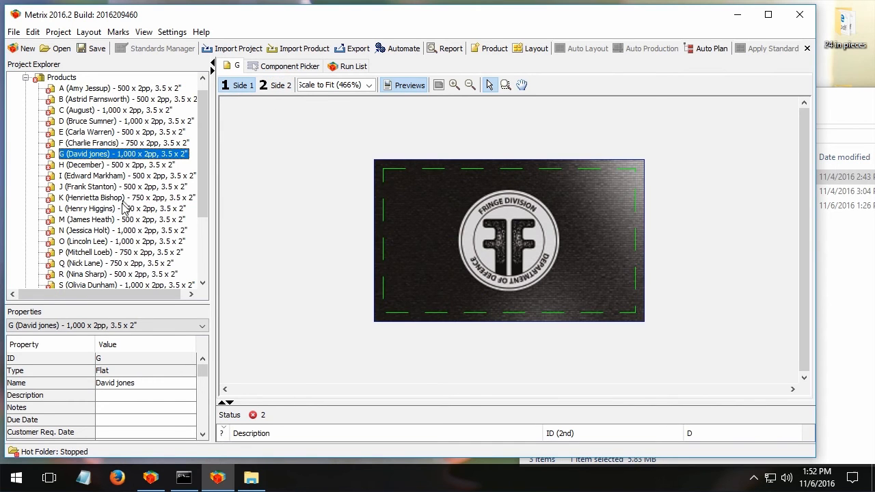
click(274, 85)
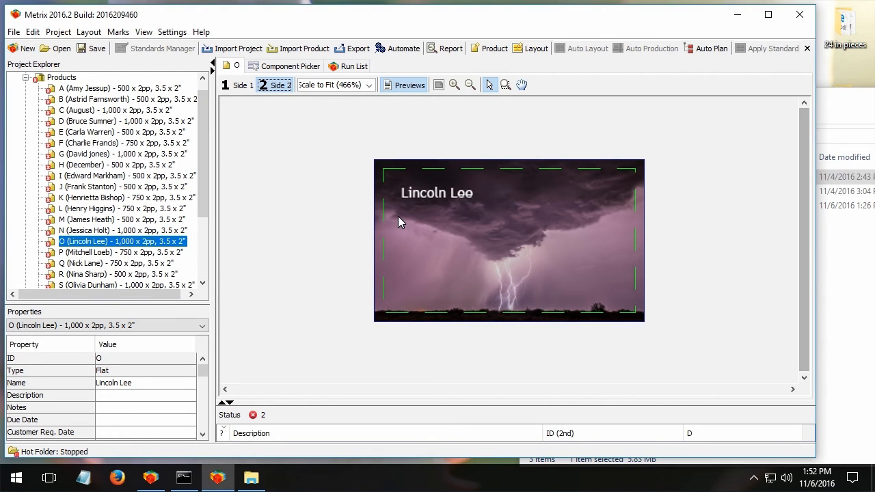
mouse_move(381, 201)
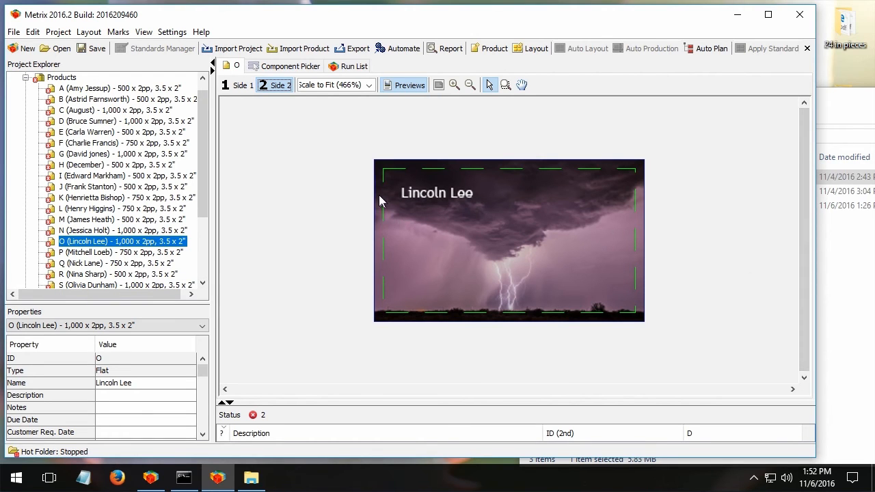
mouse_move(134, 64)
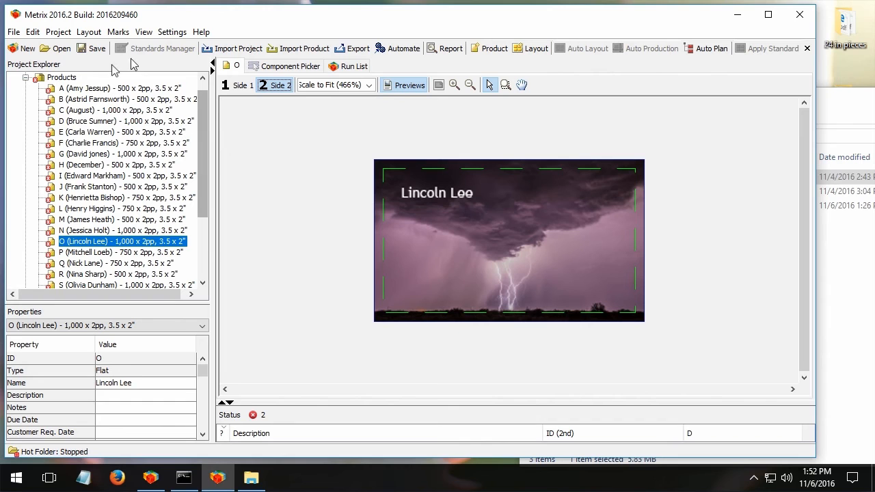
click(232, 48)
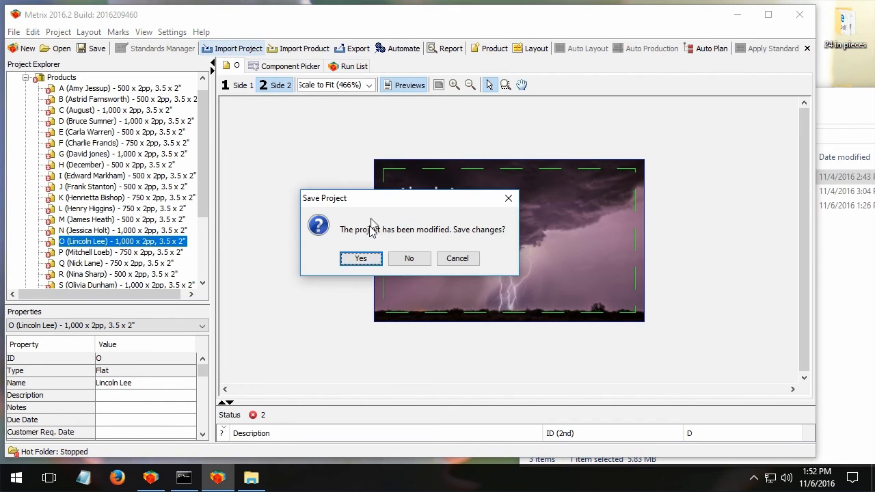
Step: Re-import Fringe Cards, replacing Project 4, and show its unassigned run list
click(361, 259)
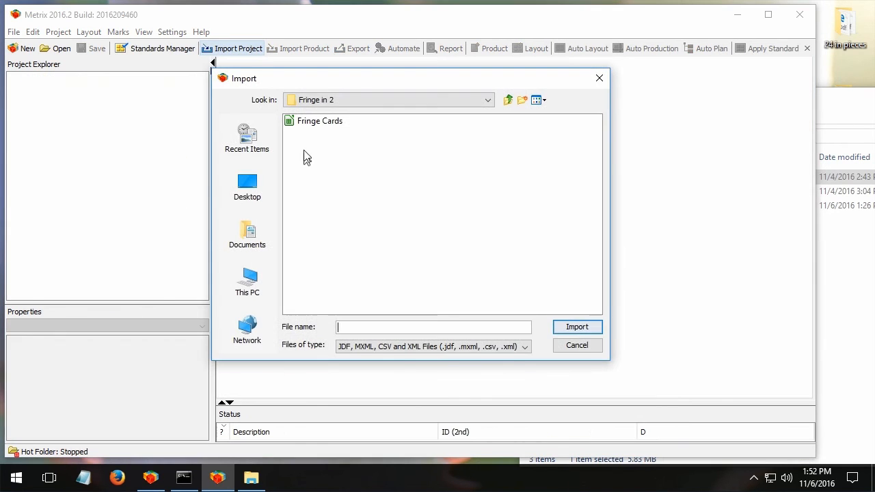
click(576, 326)
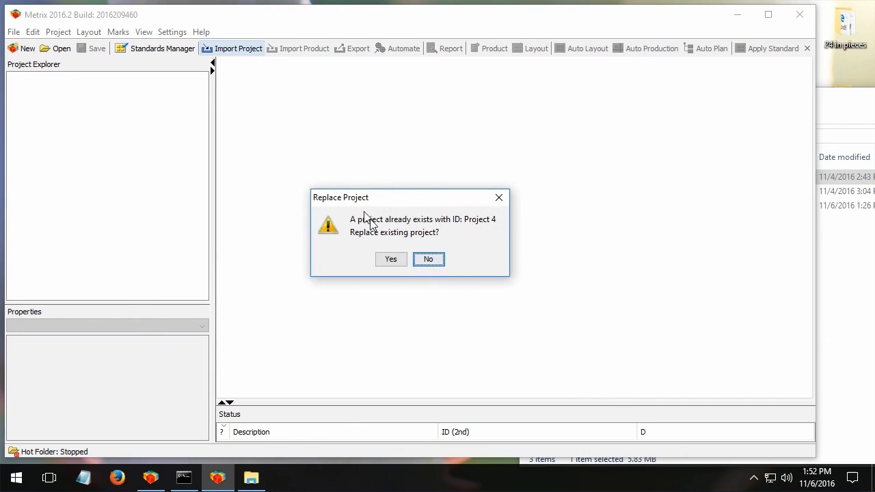
click(390, 259)
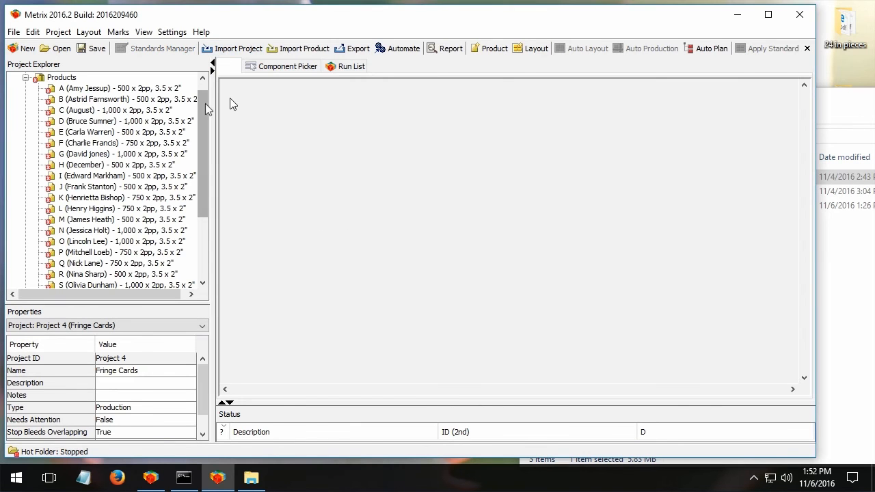
click(350, 65)
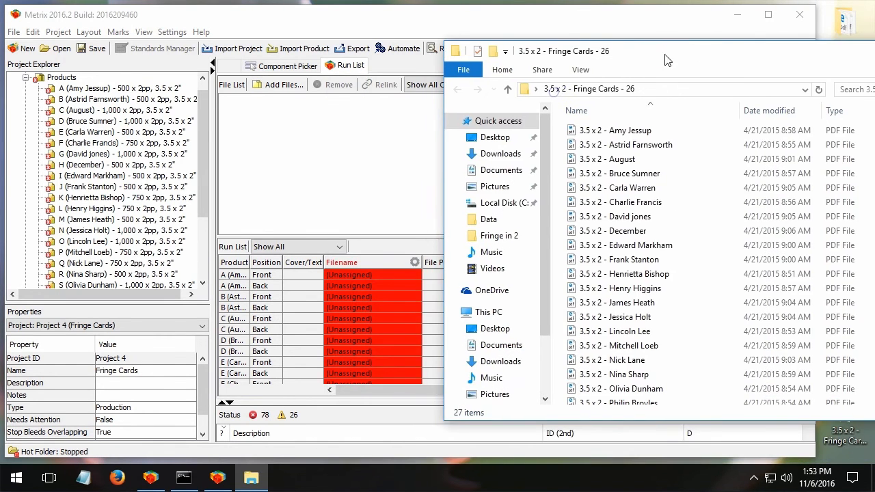
Step: Assign Fringe Card Front.pdf to all card fronts and filter to Show Backs (Evens)
scroll(down, 3)
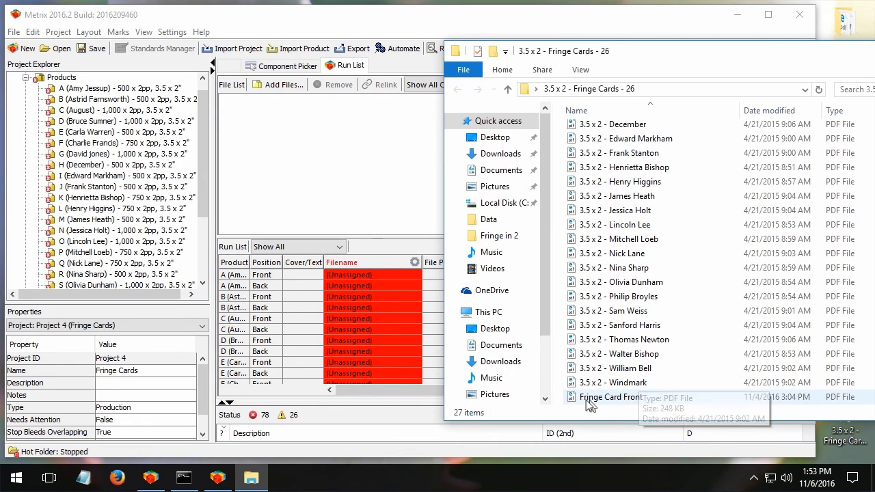
drag(607, 398, 305, 133)
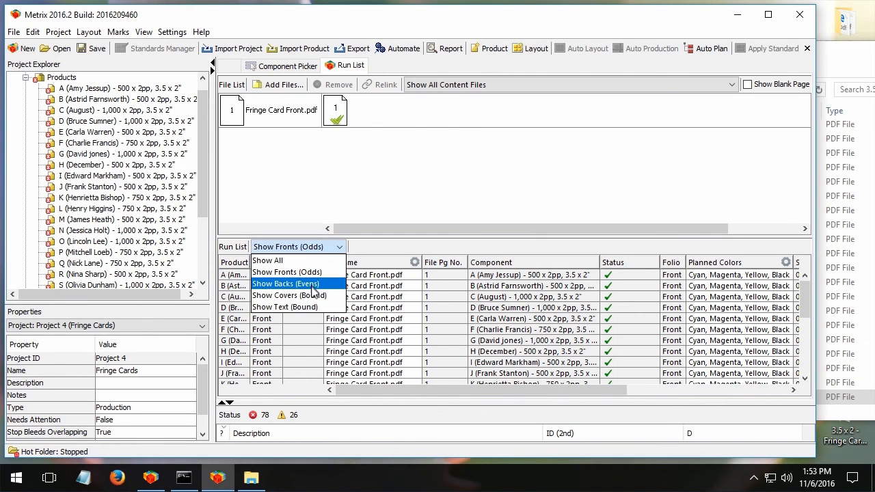
click(285, 284)
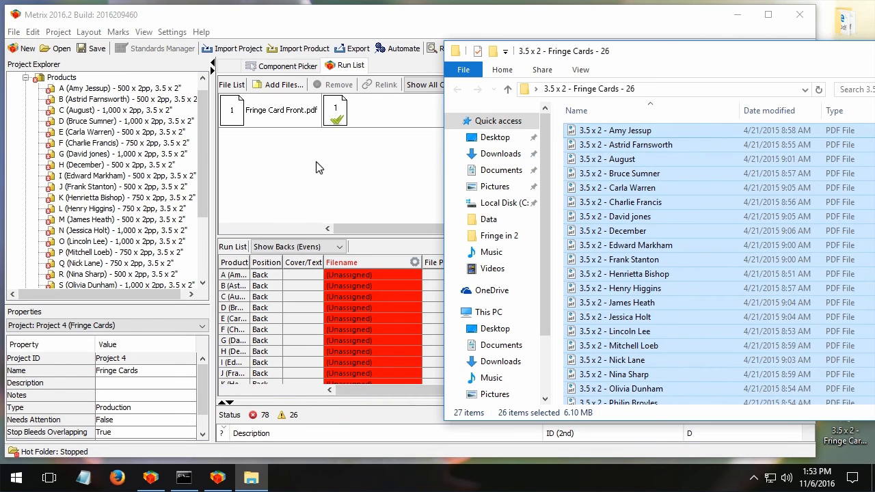
mouse_move(342, 211)
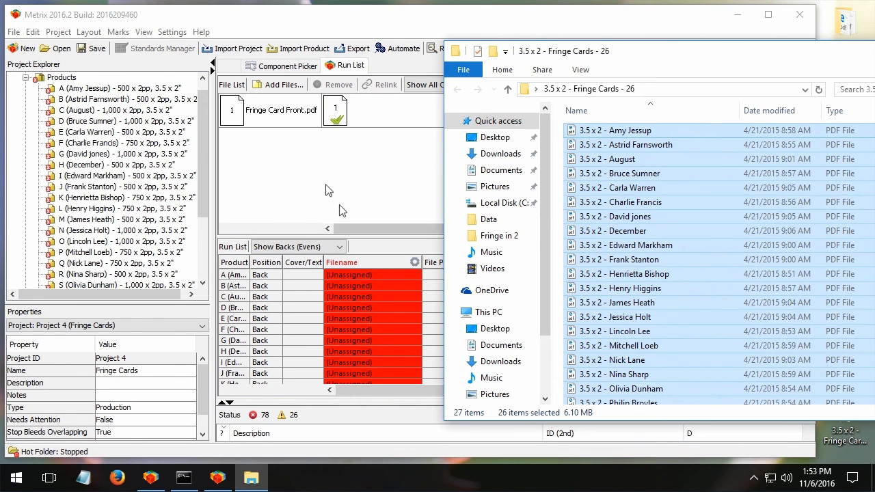
mouse_move(580, 144)
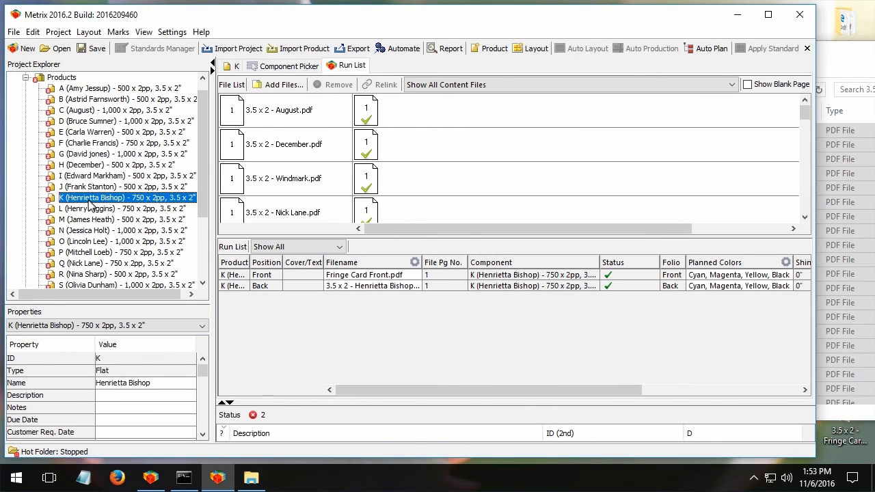
Step: Turn on artwork previews, check card S's named back, and return to the run list
click(409, 85)
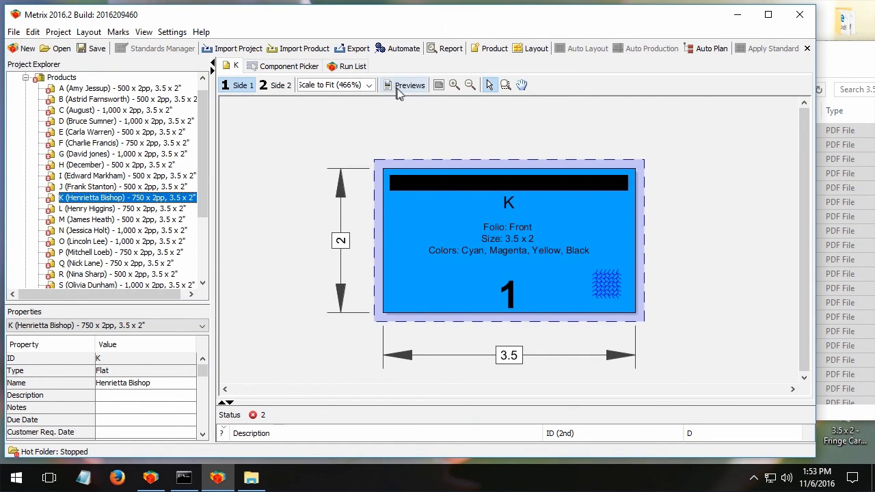
click(275, 85)
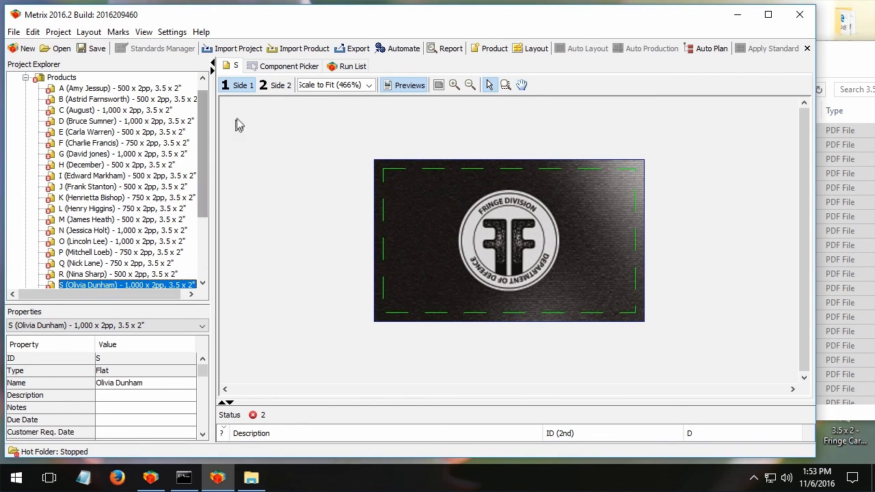
click(275, 85)
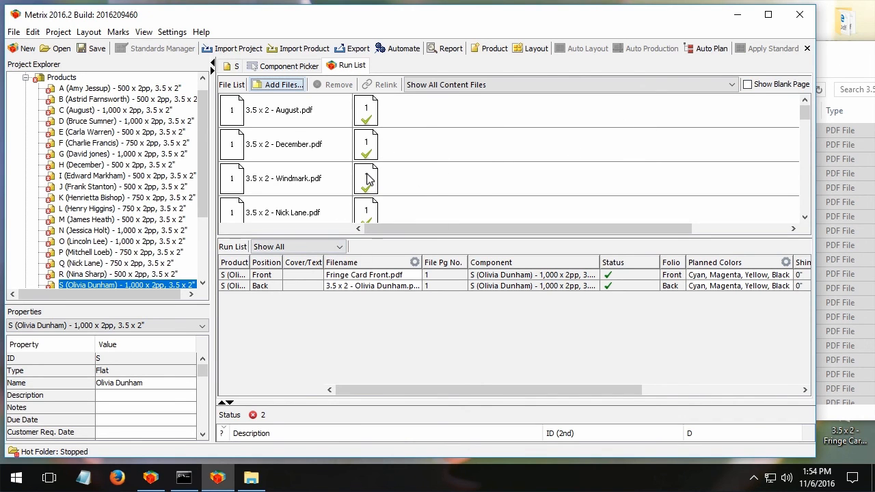
mouse_move(333, 282)
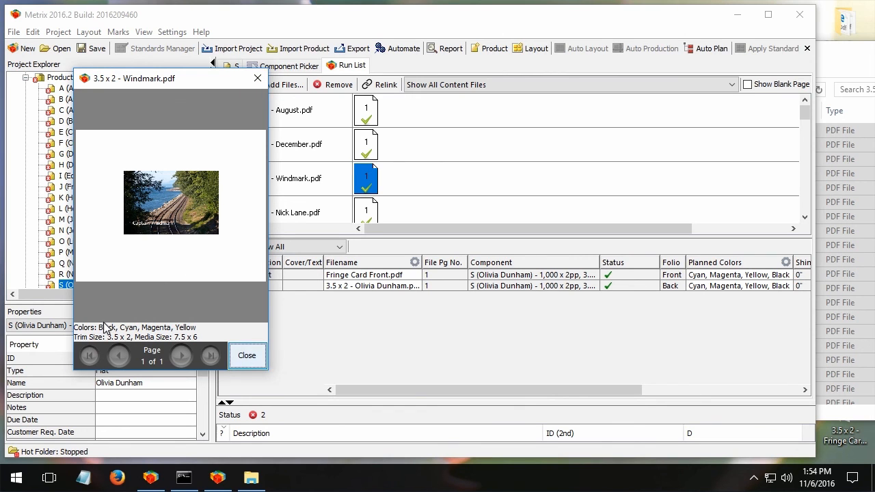
mouse_move(88, 333)
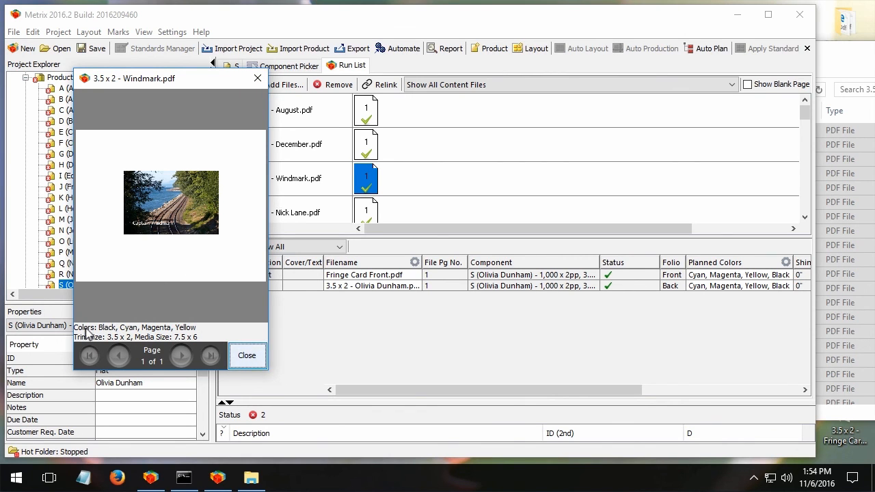
mouse_move(171, 333)
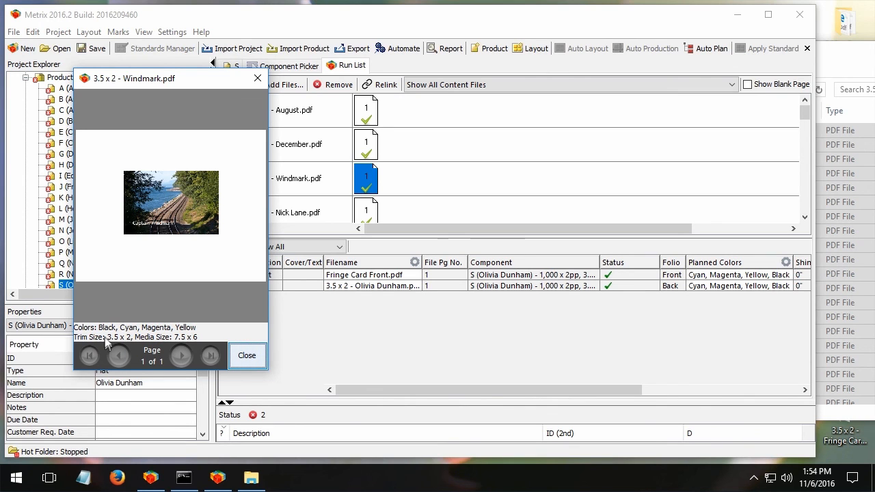
mouse_move(130, 344)
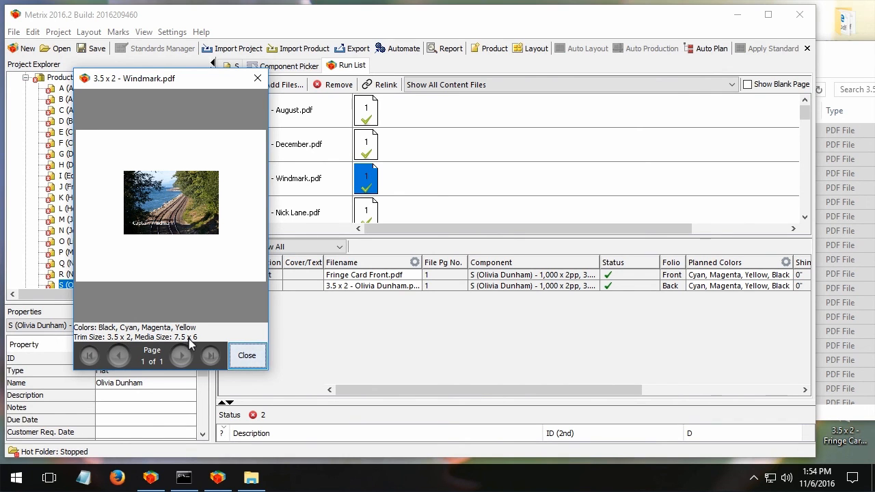
click(247, 355)
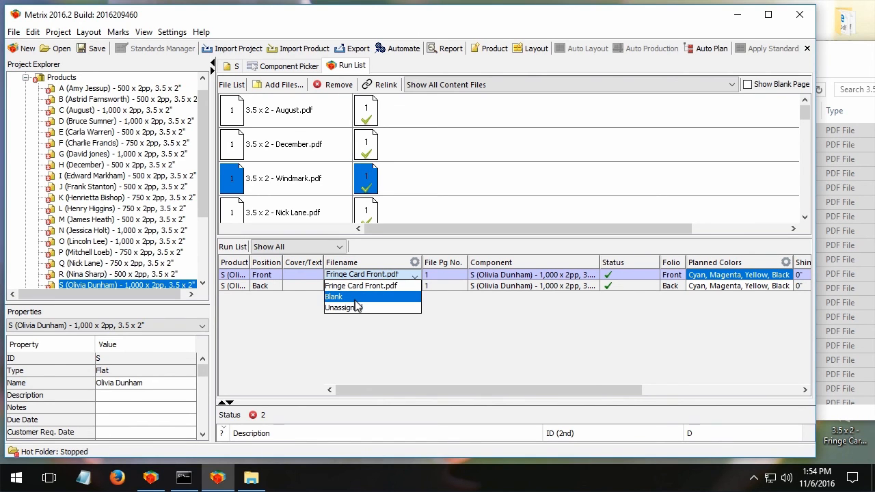
mouse_move(386, 284)
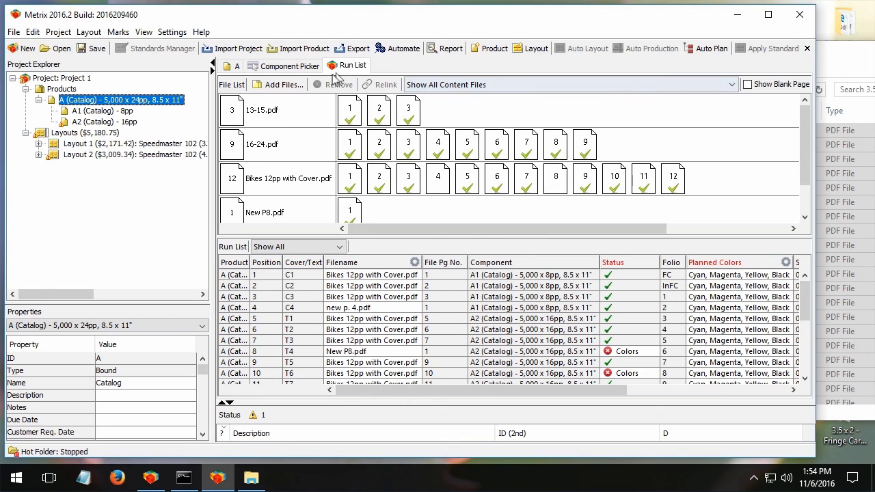
Step: Remove all content files from the catalog's file list, unassigning every run list position
scroll(down, 3)
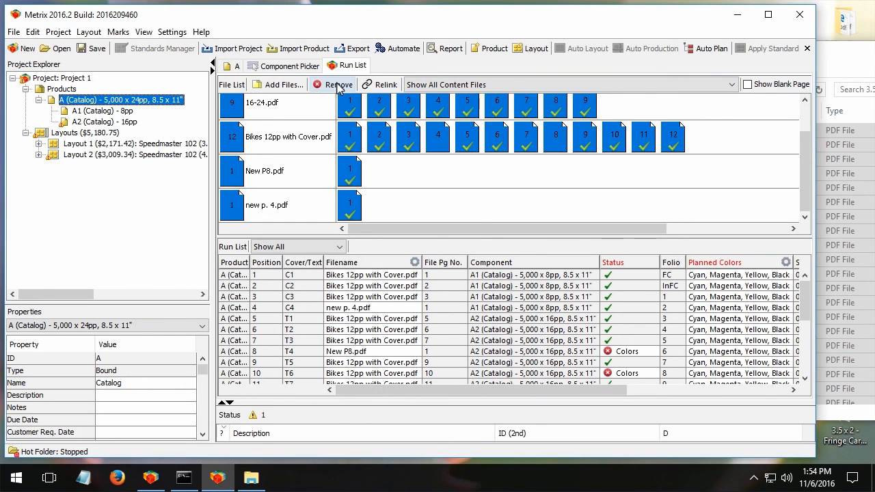
click(337, 84)
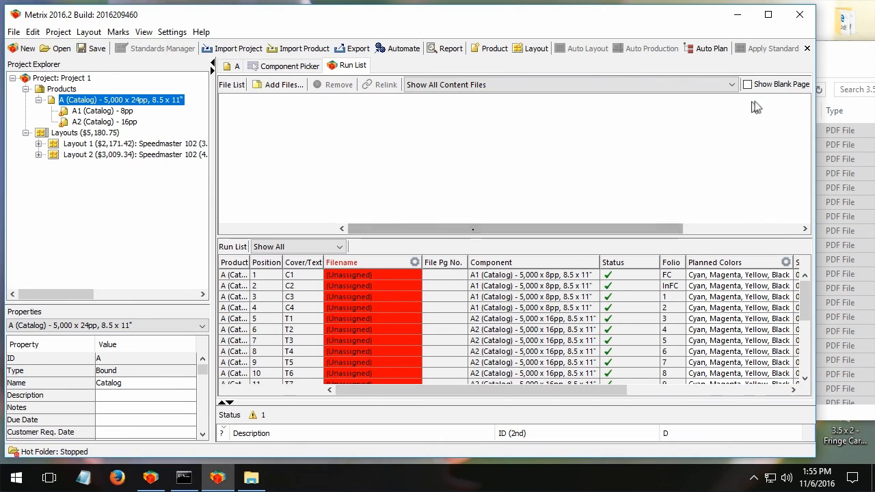
Step: Enable Show Blank Page and pick the blank page for catalog positions C4, T2 and T4
click(748, 84)
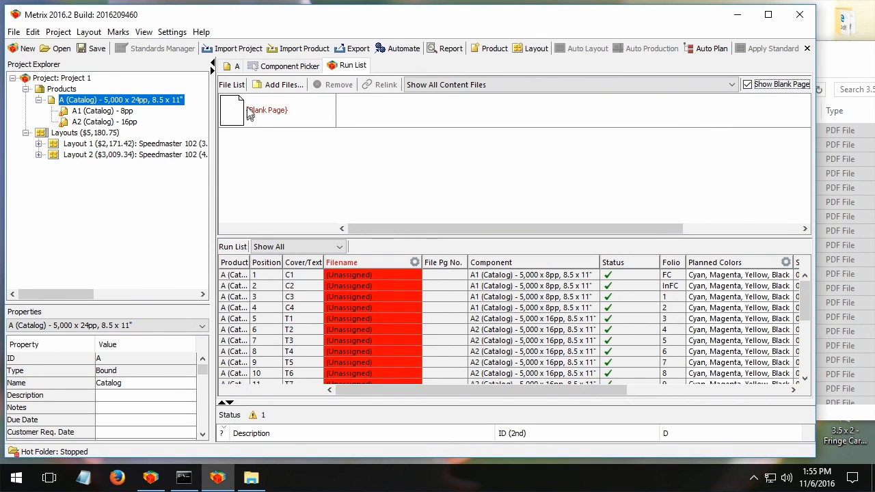
click(232, 110)
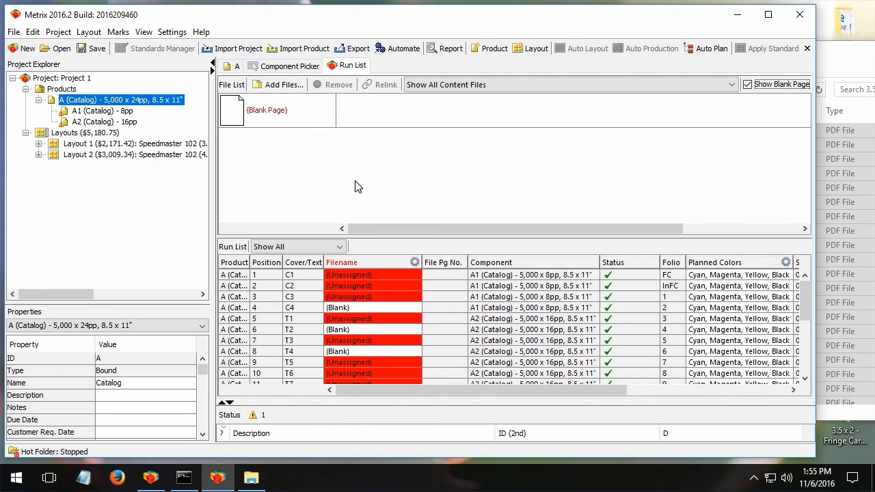
mouse_move(836, 72)
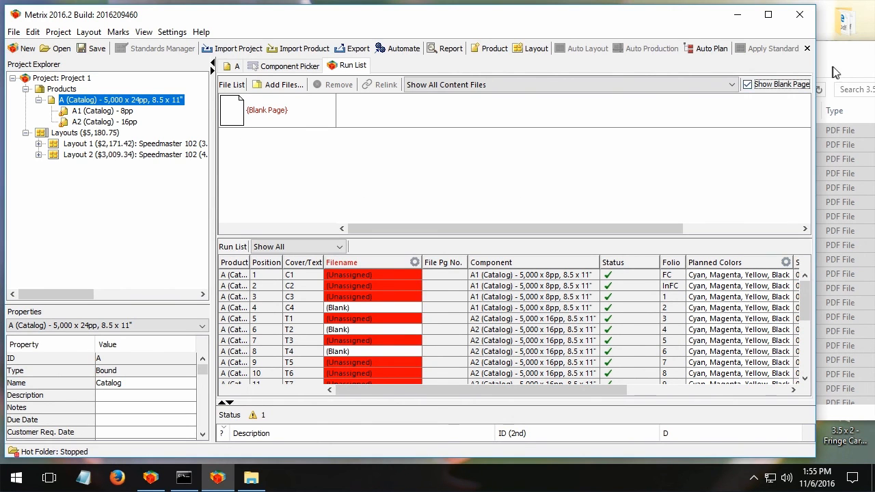
mouse_move(245, 297)
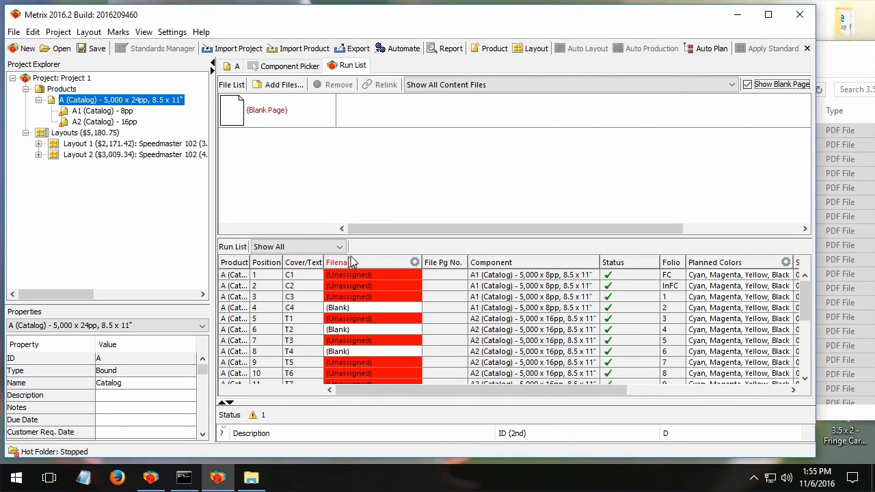
mouse_move(375, 187)
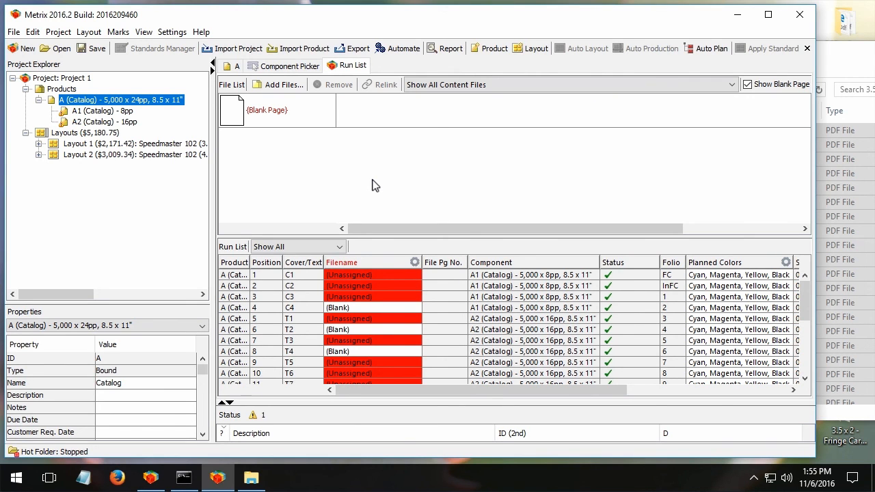
mouse_move(590, 206)
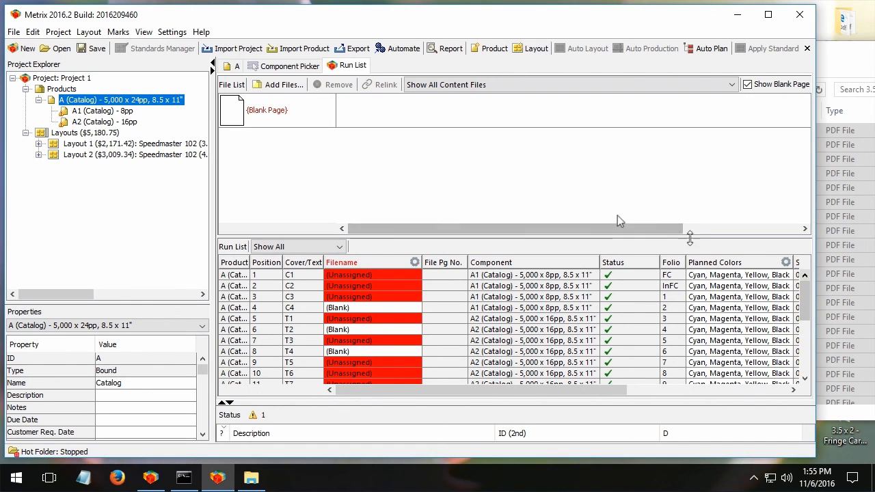
mouse_move(424, 178)
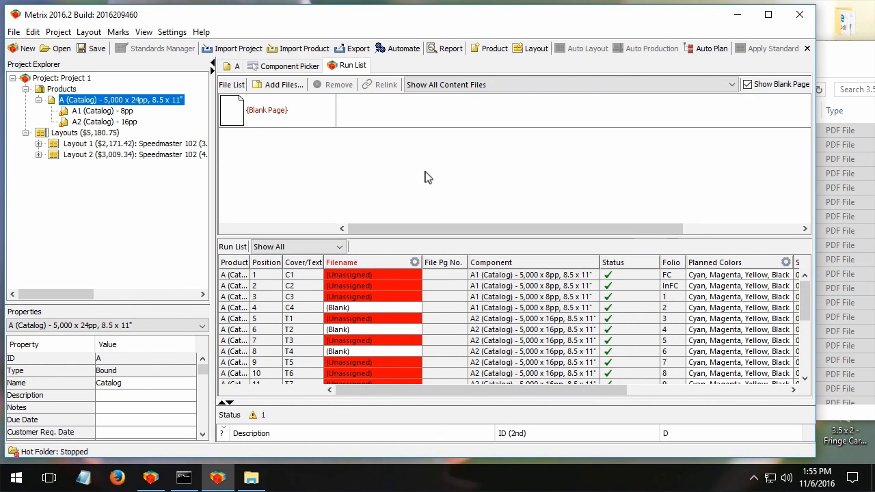
mouse_move(848, 66)
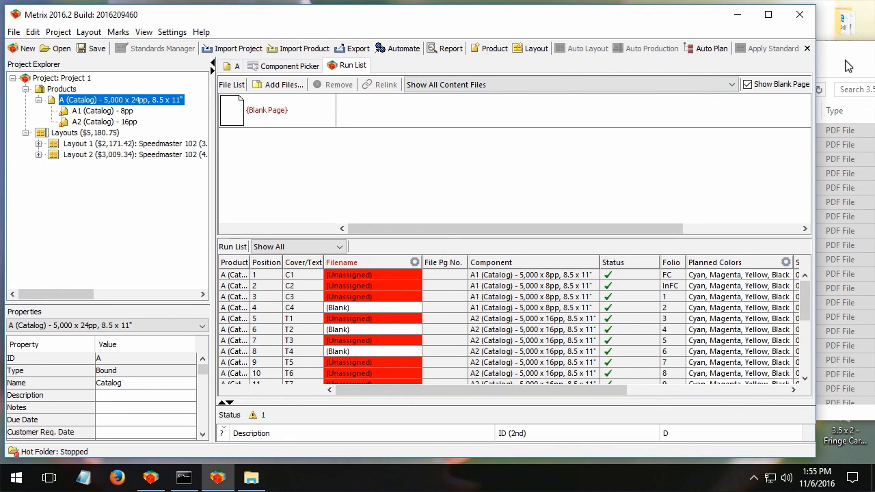